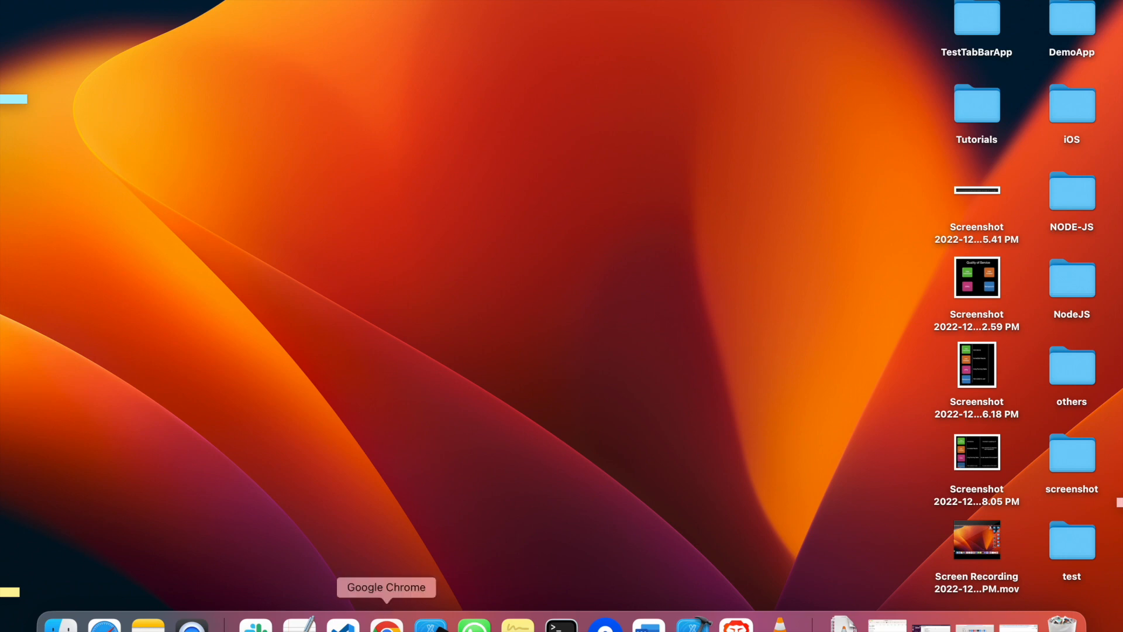
Launch Google Chrome from the Dock and start a fresh tab on the Google page.
left_click(384, 627)
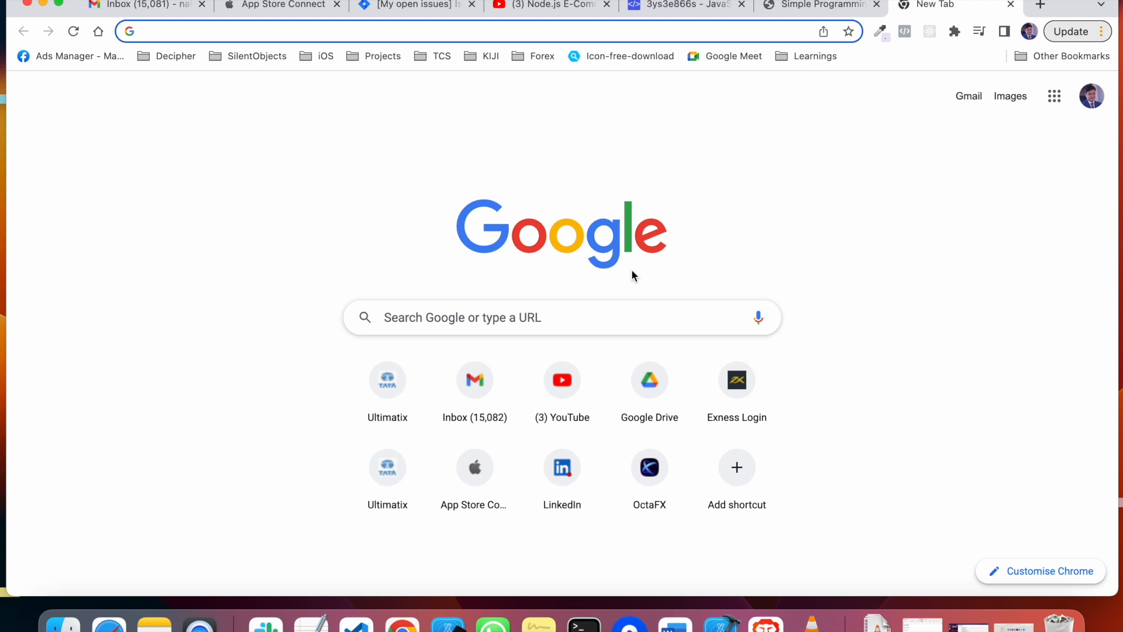
left_click(287, 31)
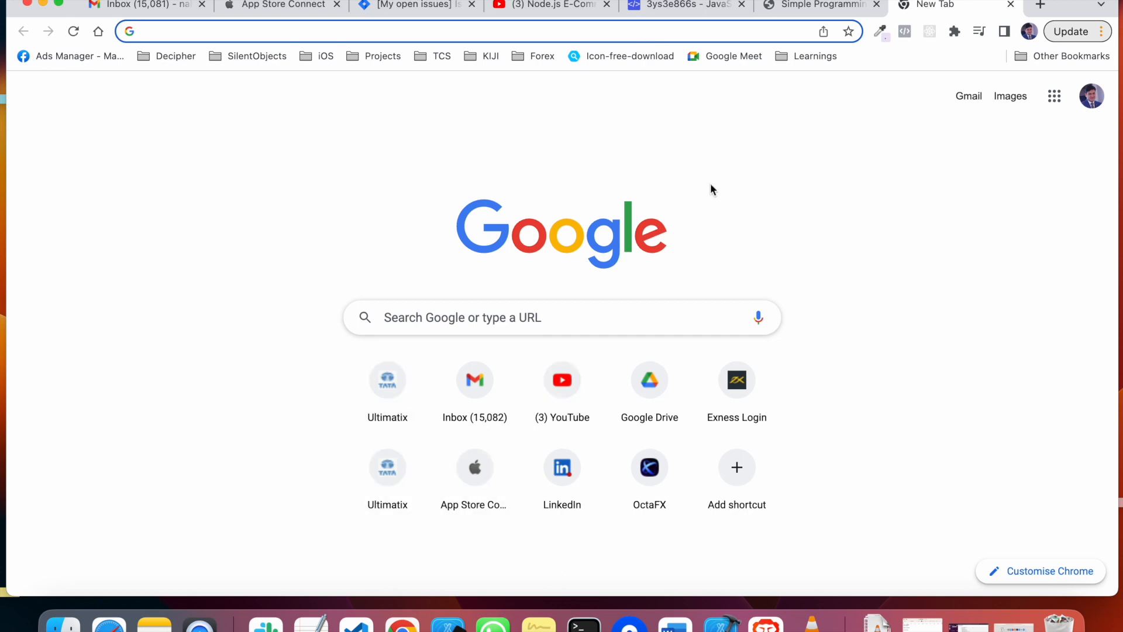
mouse_move(738, 165)
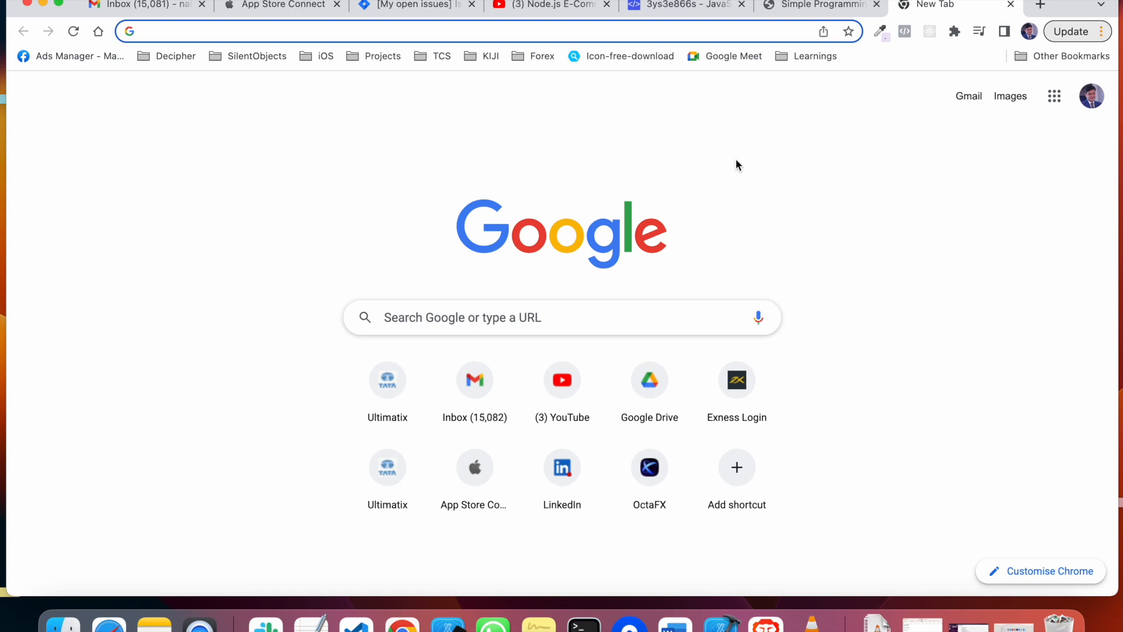
Search 'javascript online run' and land on the Programiz JavaScript Online Compiler.
type("jva script online")
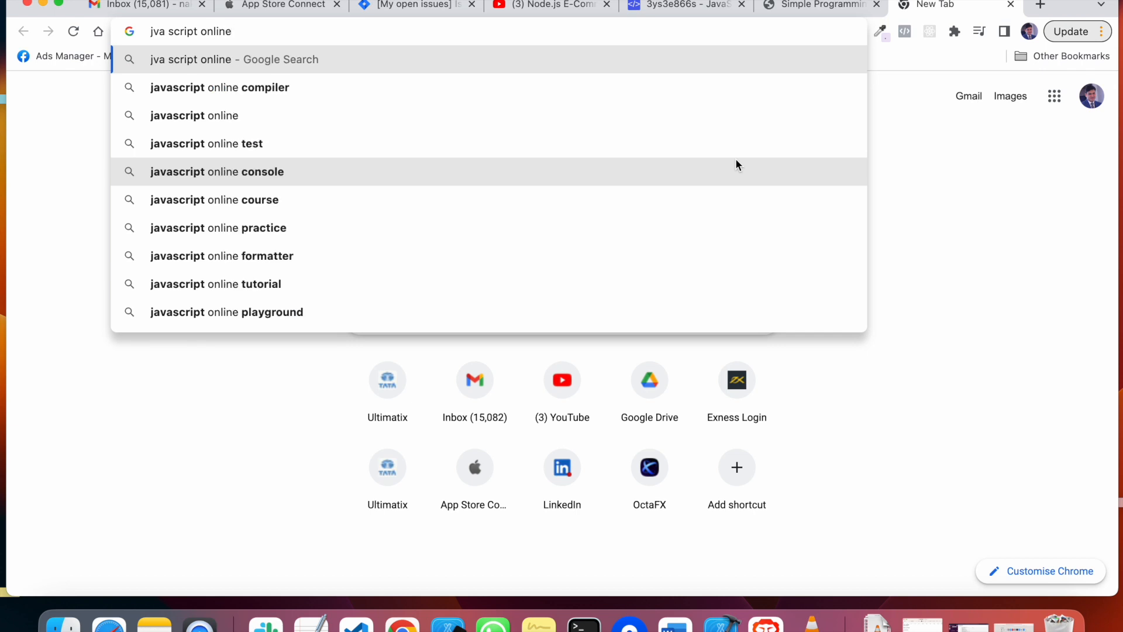
type("r")
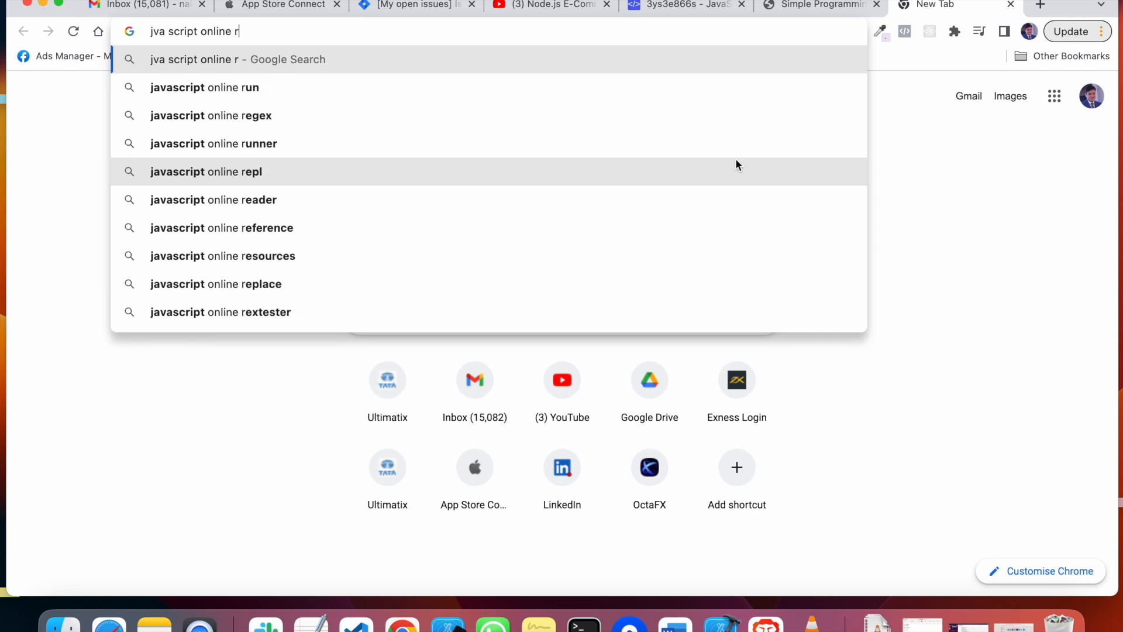
left_click(204, 87)
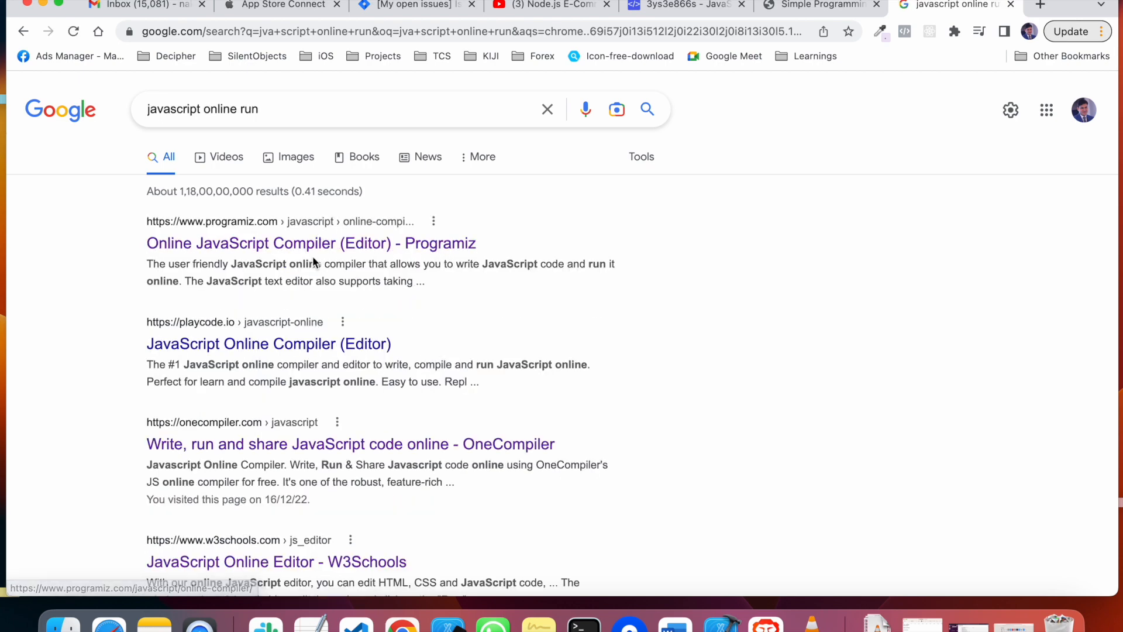
left_click(311, 243)
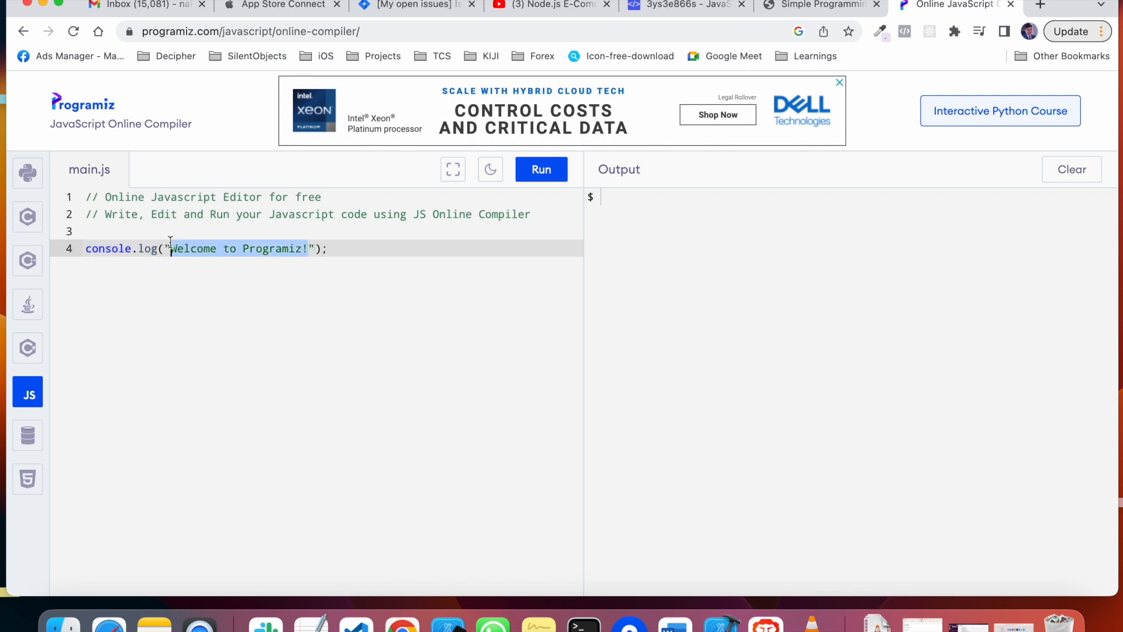
Run the Programiz sample welcome program.
left_click(540, 168)
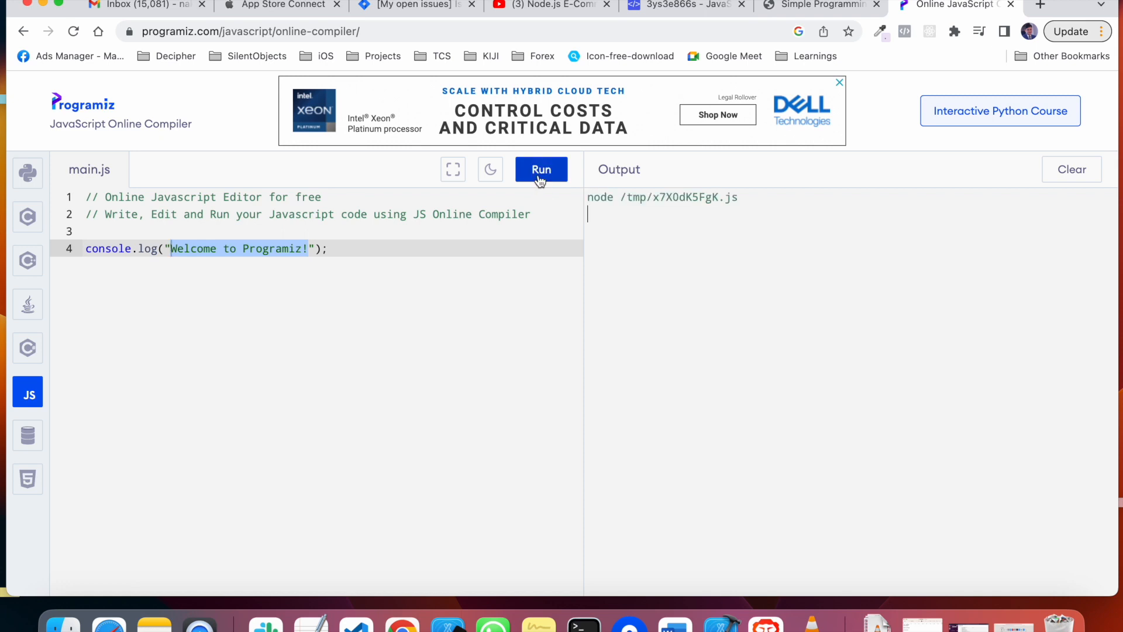
left_click(540, 169)
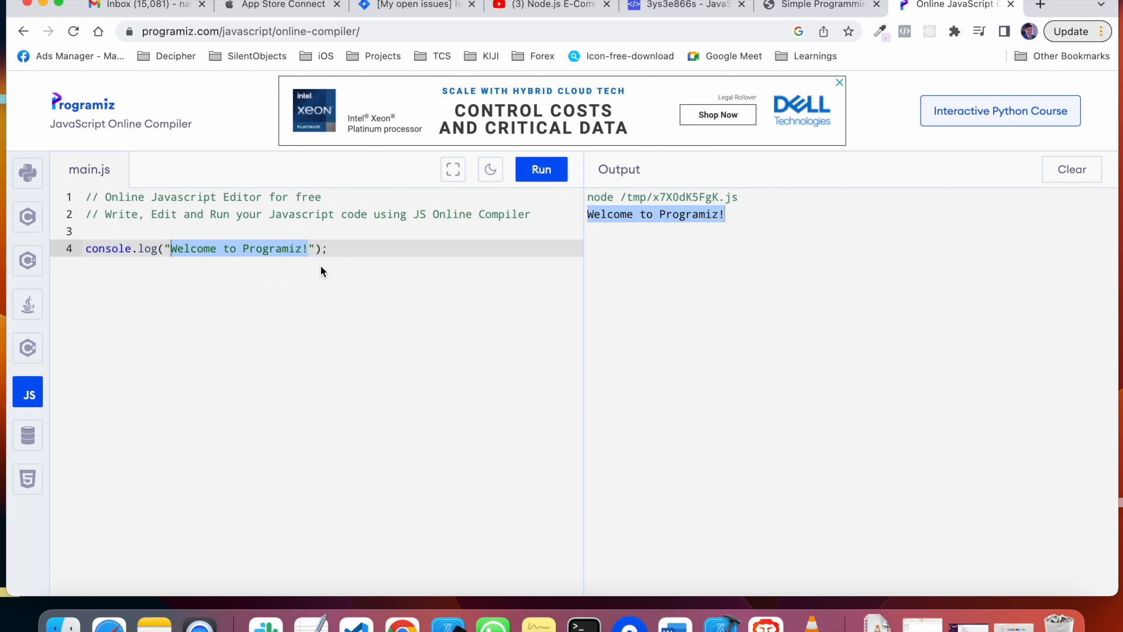
Change the logged message to 'Hello world', run it, and highlight the printed output.
left_click(188, 248)
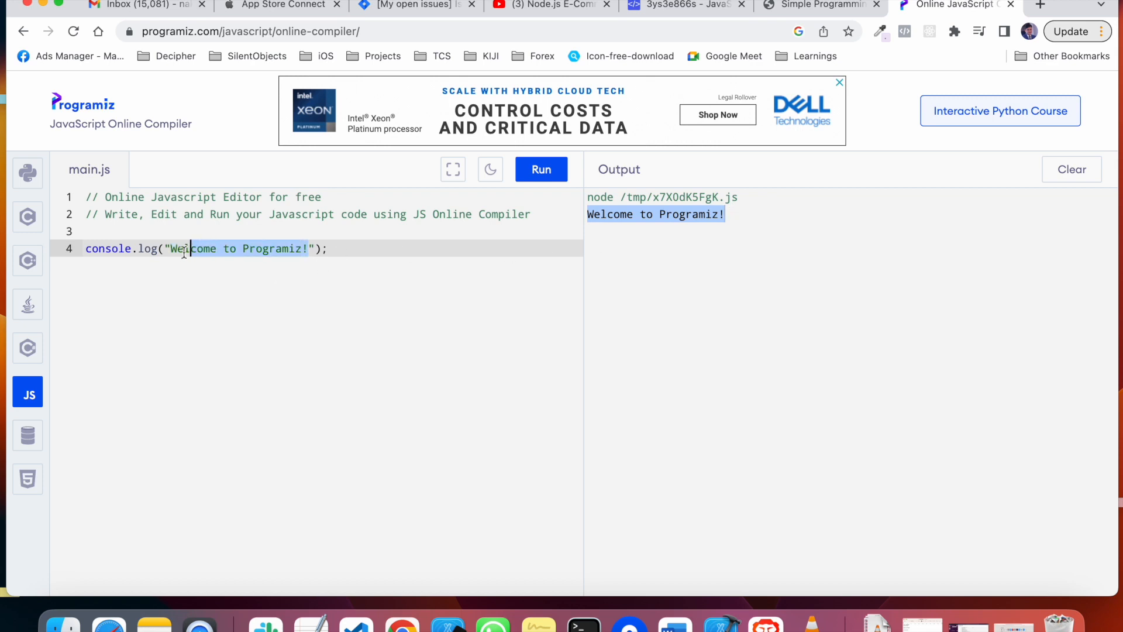
type("H\");")
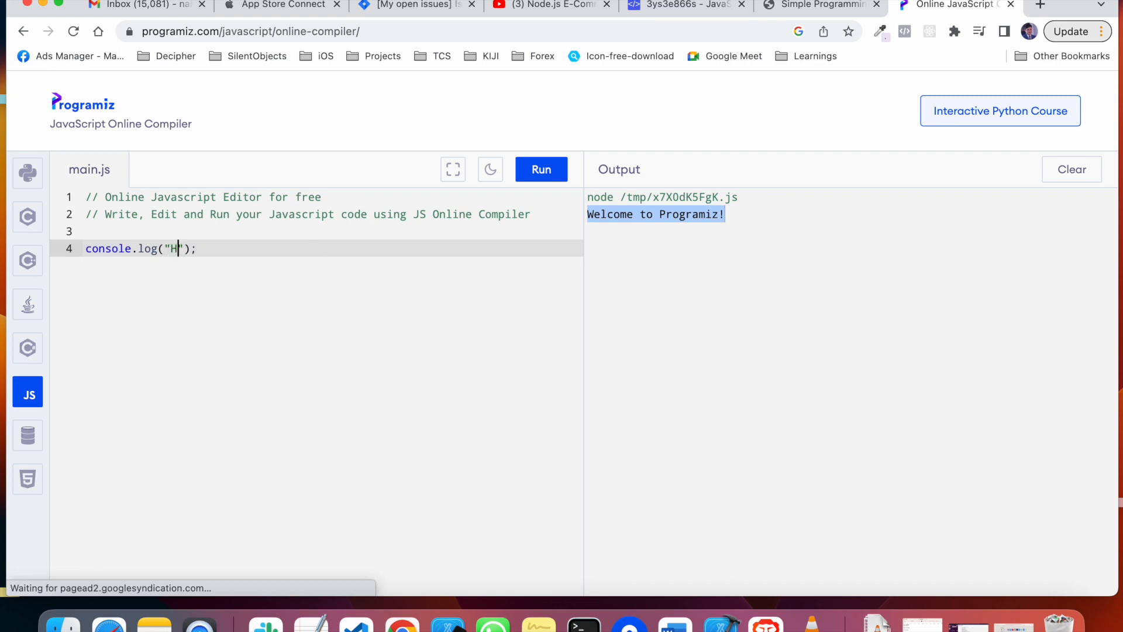
type("ello worl")
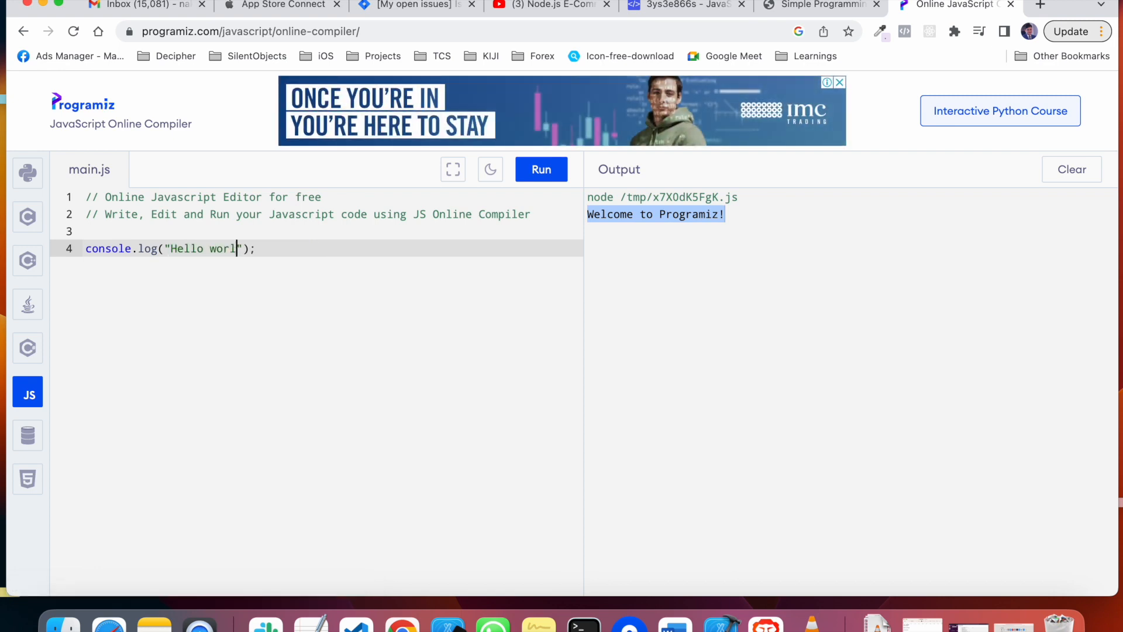
left_click(541, 170)
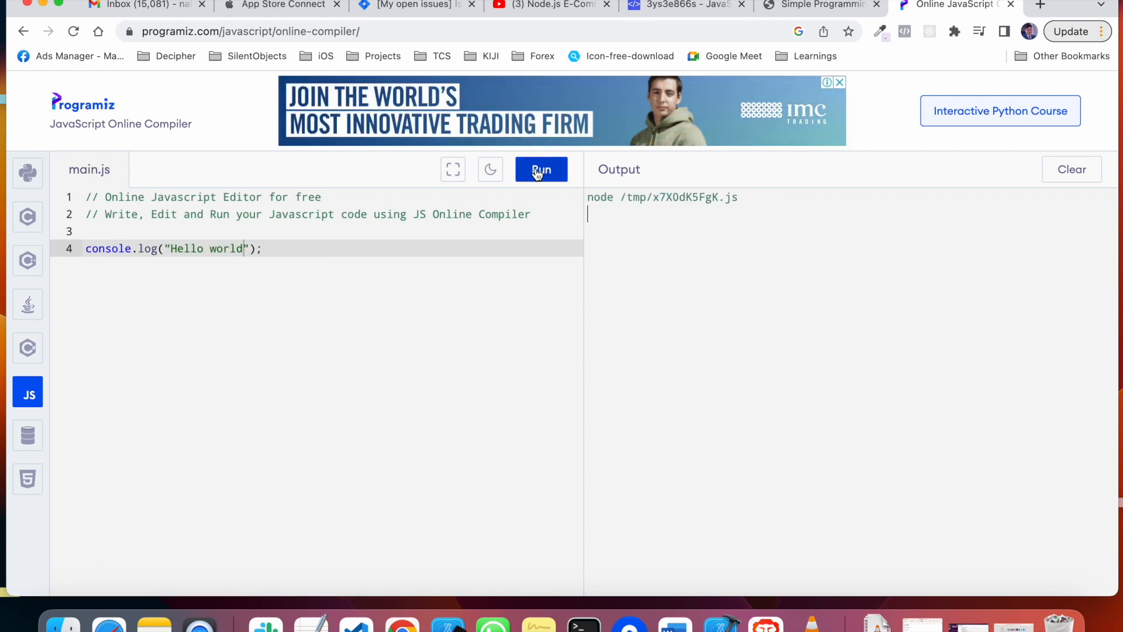
left_click(541, 170)
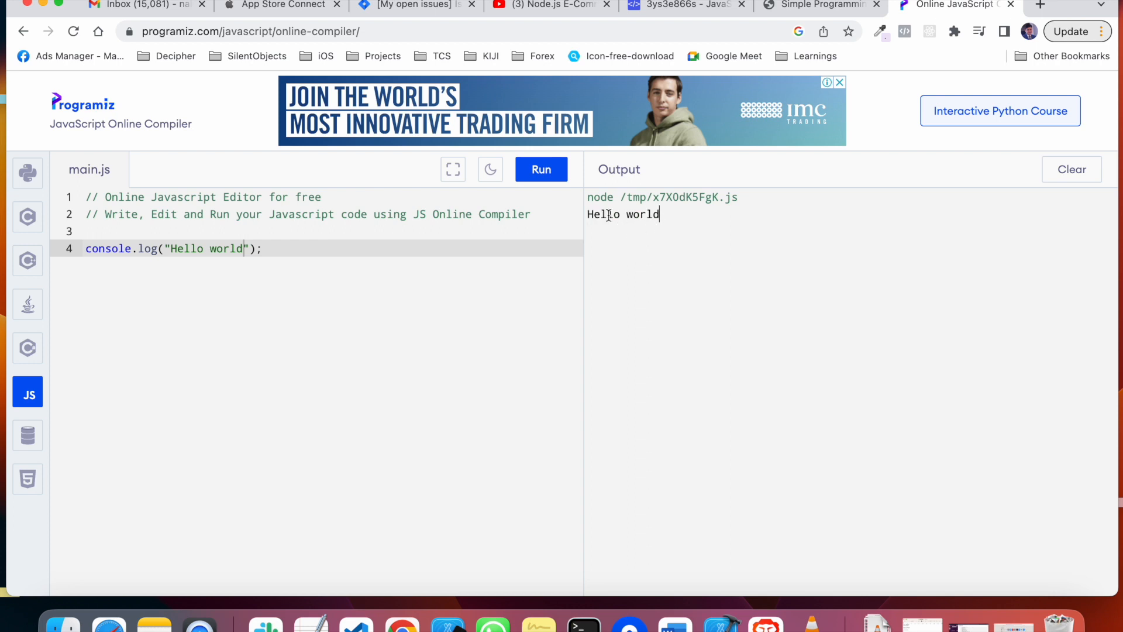
double_click(622, 213)
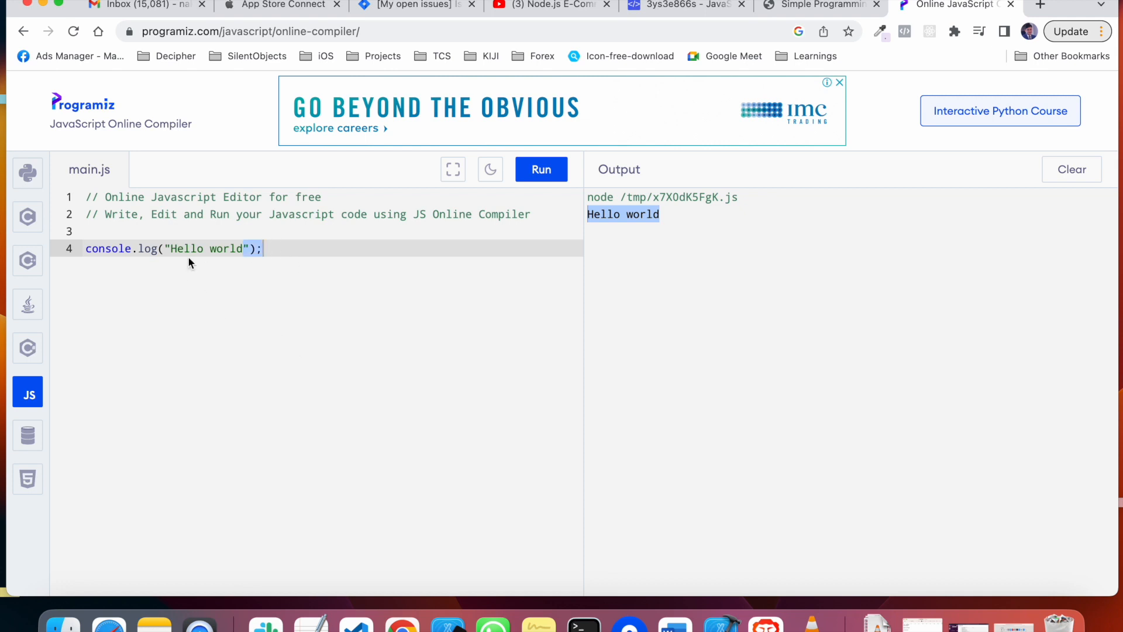
mouse_move(666, 268)
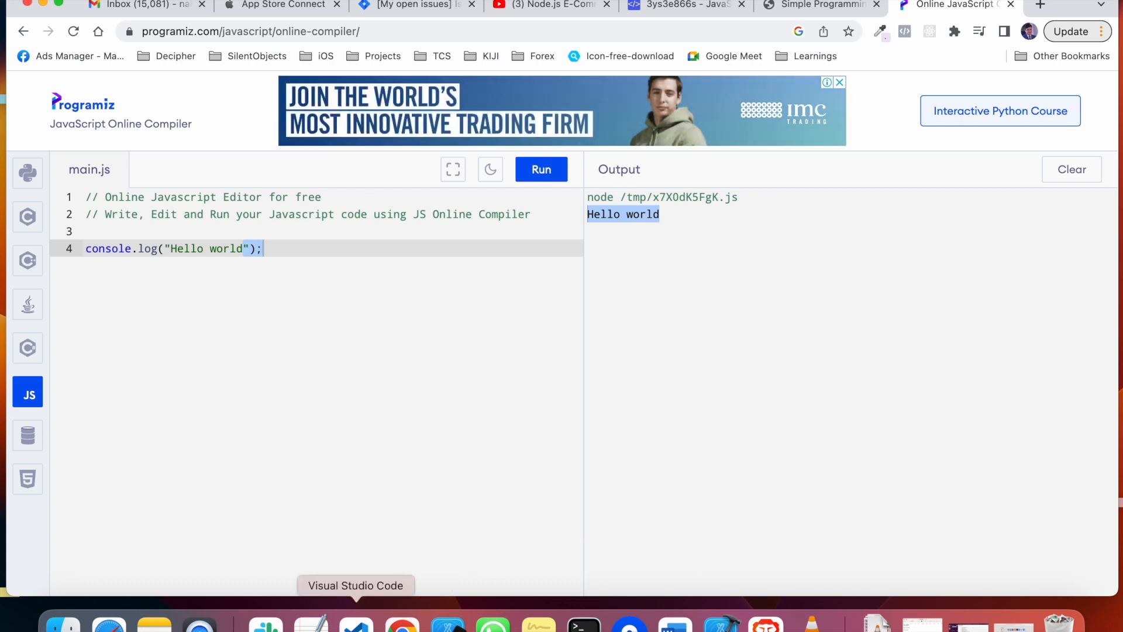
Reach the nodejs.org home page with the 18.12.1 LTS and 19.3.0 Current downloads.
left_click(1039, 6)
type("node j")
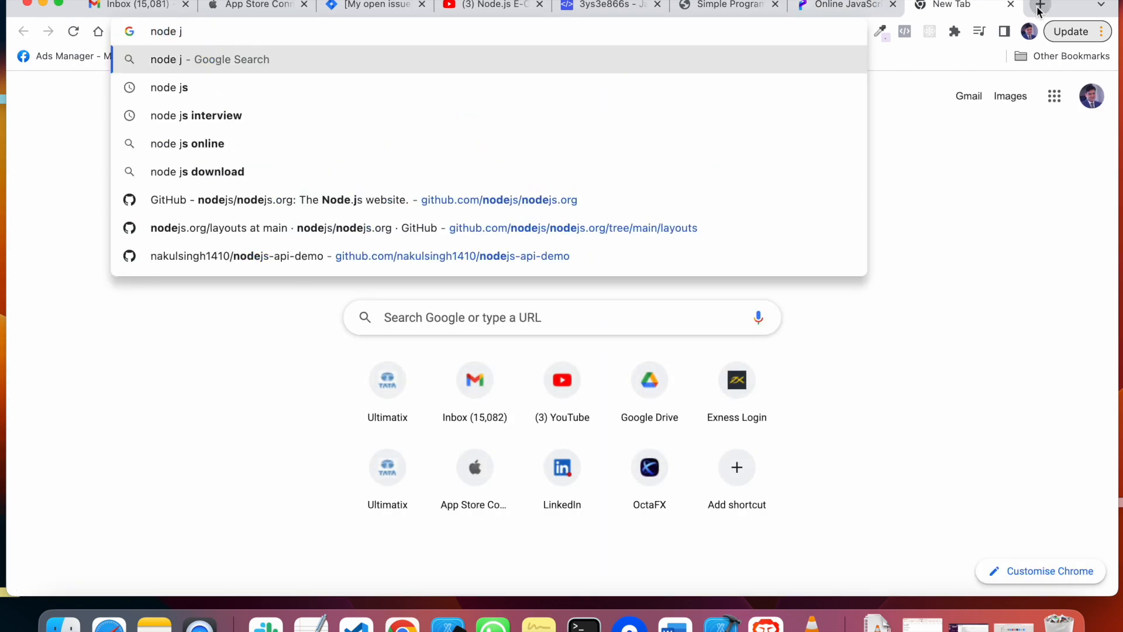
left_click(169, 88)
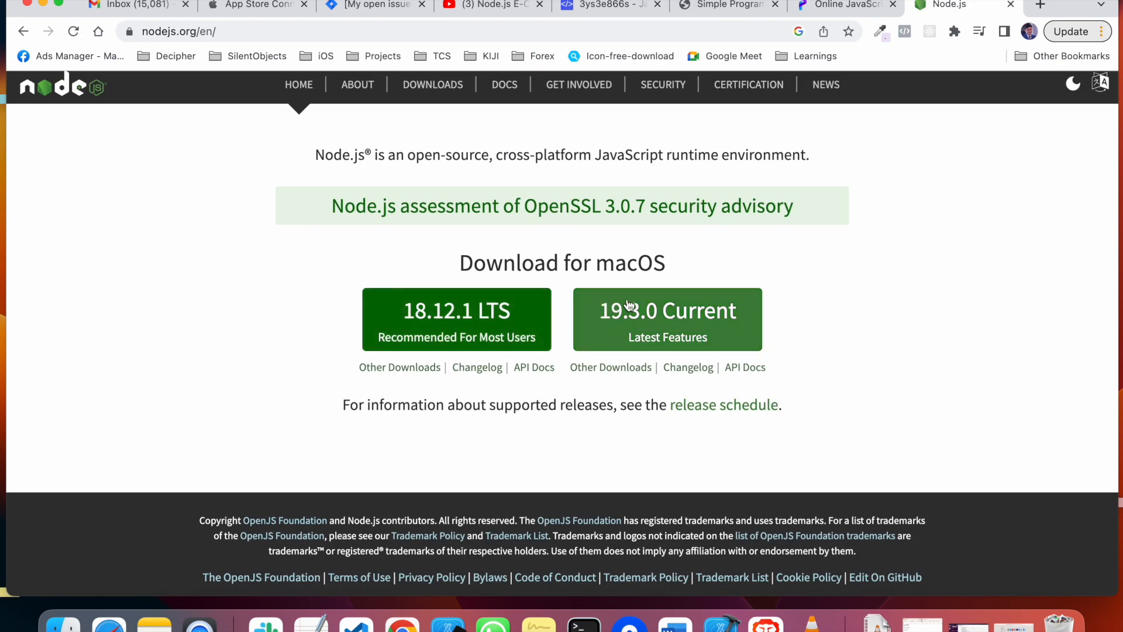
mouse_move(401, 493)
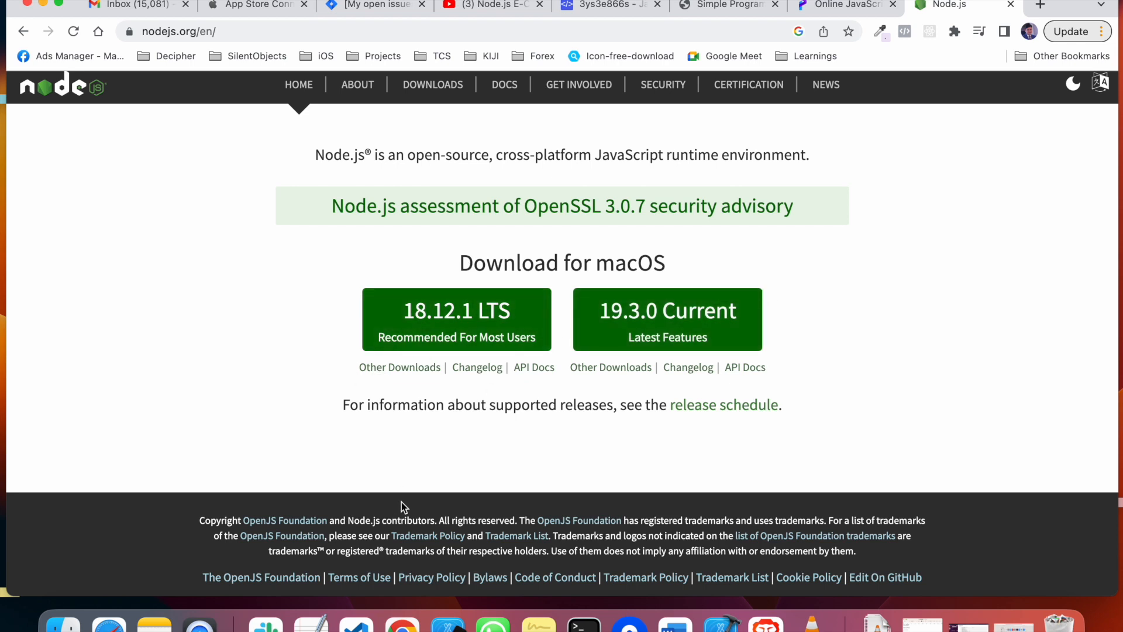
mouse_move(585, 301)
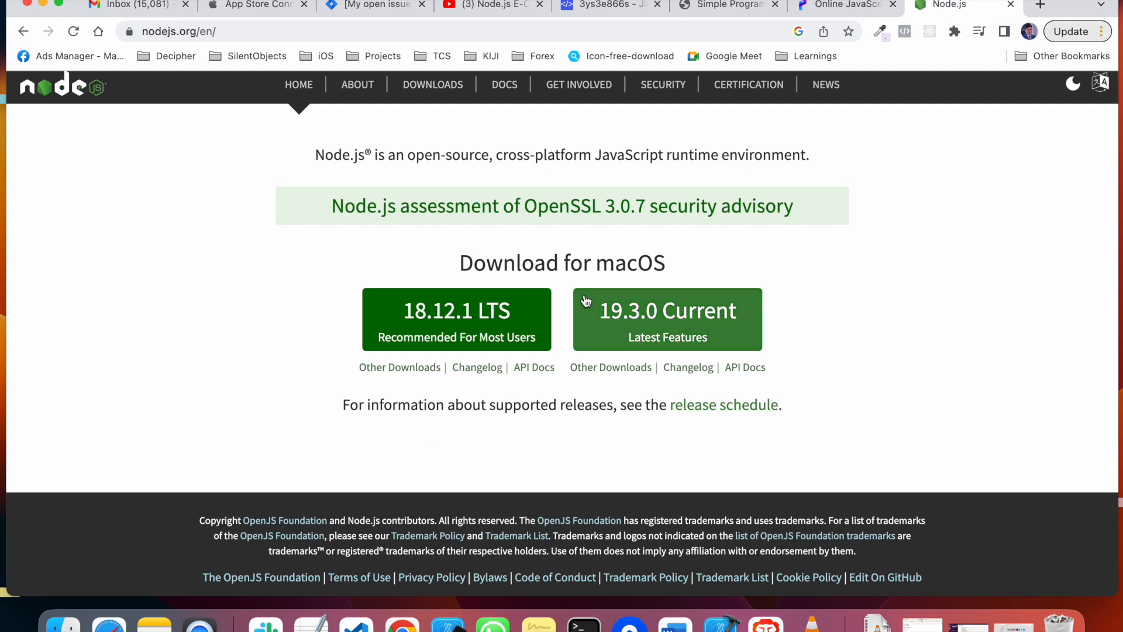
mouse_move(408, 387)
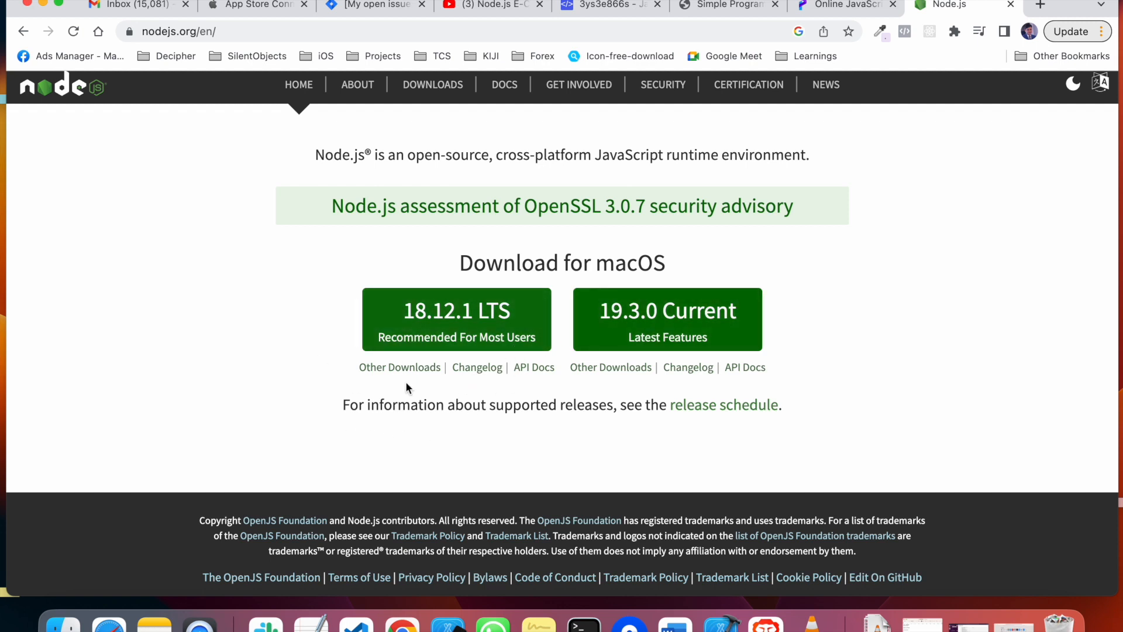
mouse_move(541, 373)
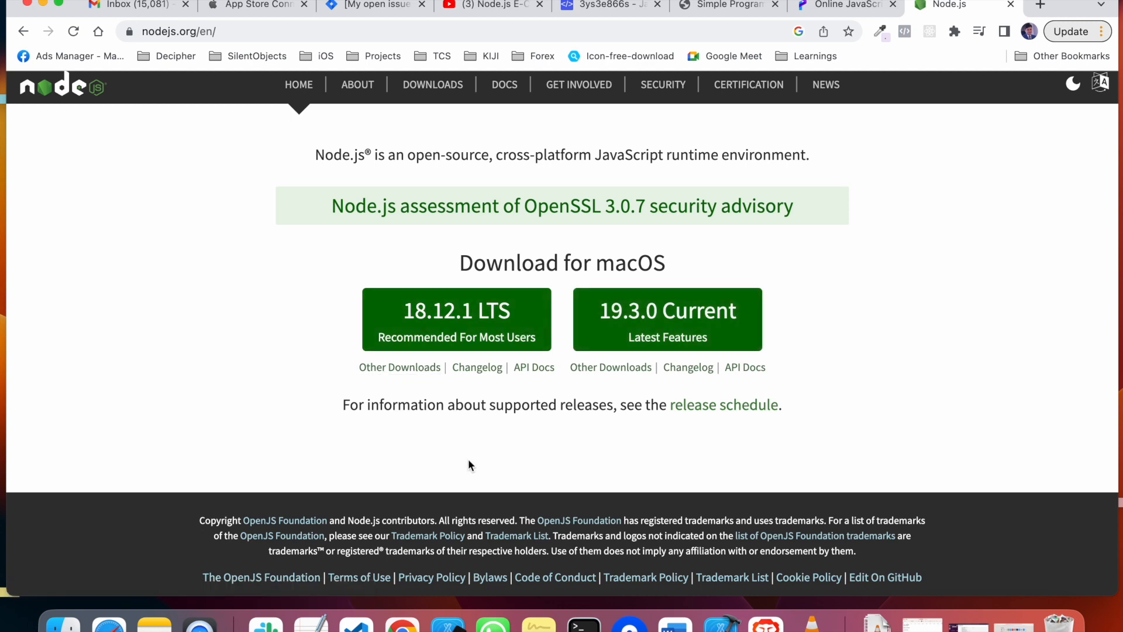
mouse_move(629, 607)
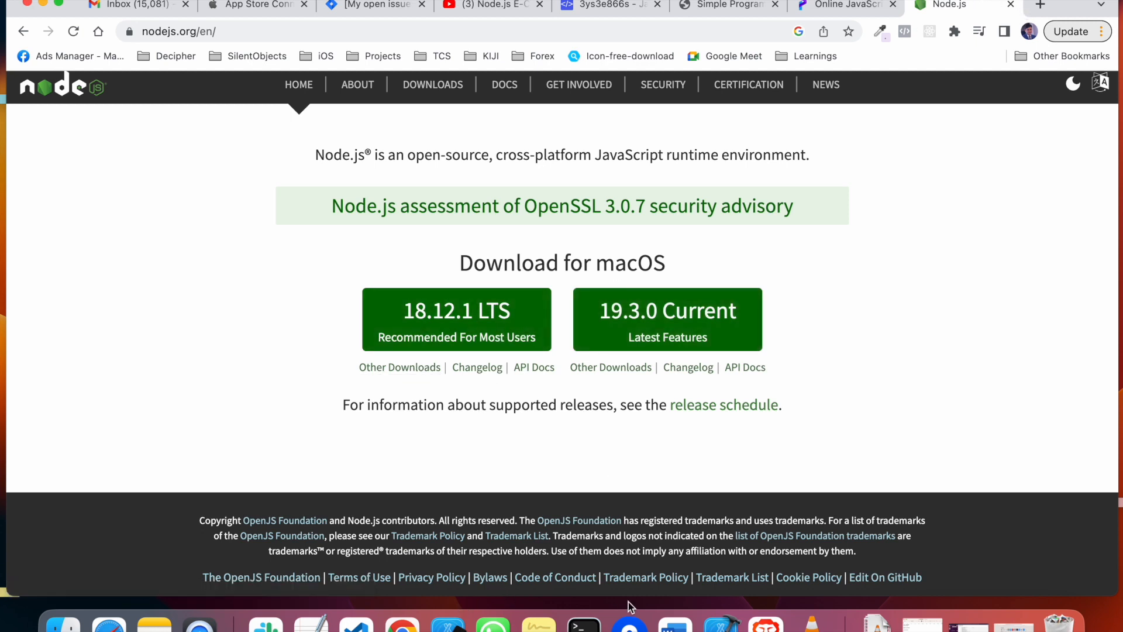
mouse_move(356, 623)
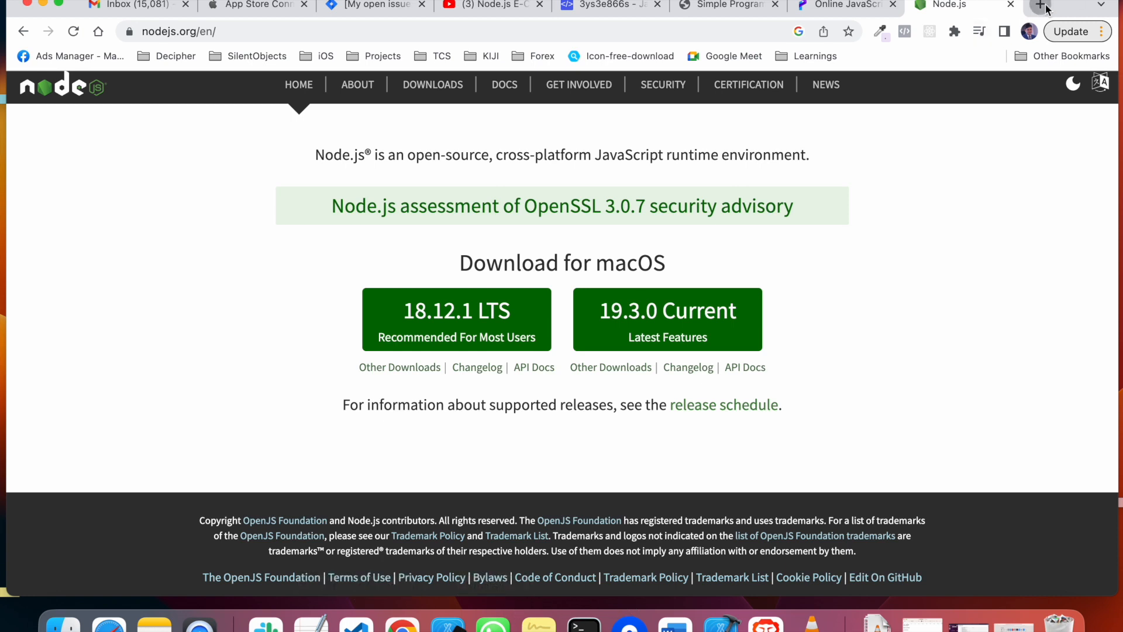
Search 'ms code download' and follow the Download Visual Studio Code result.
type("mongodb.com")
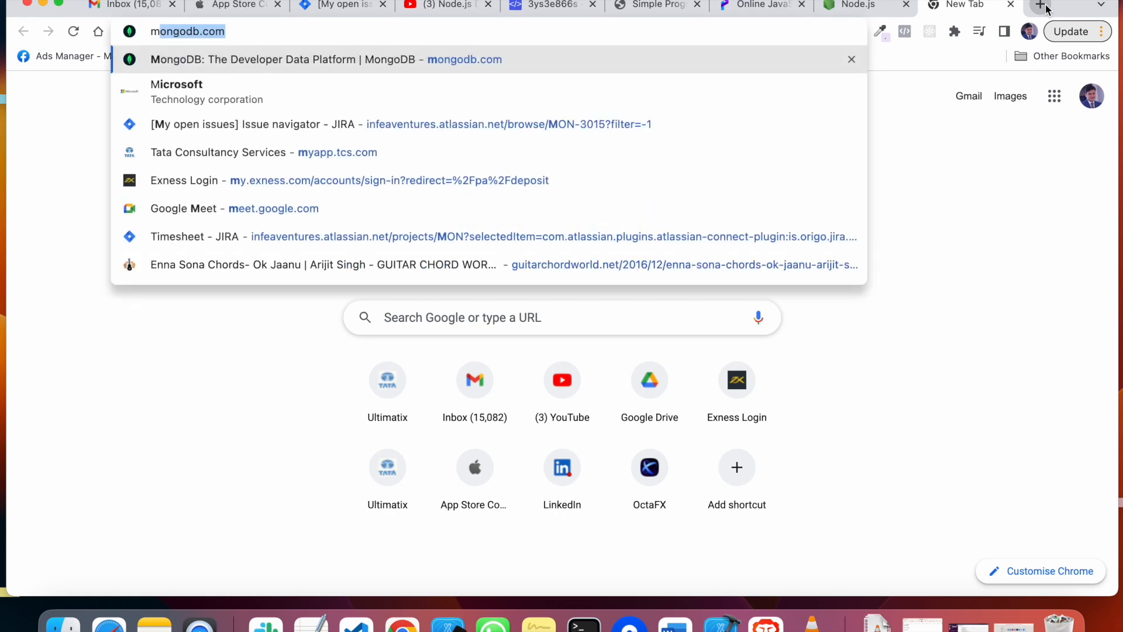
type("ms c")
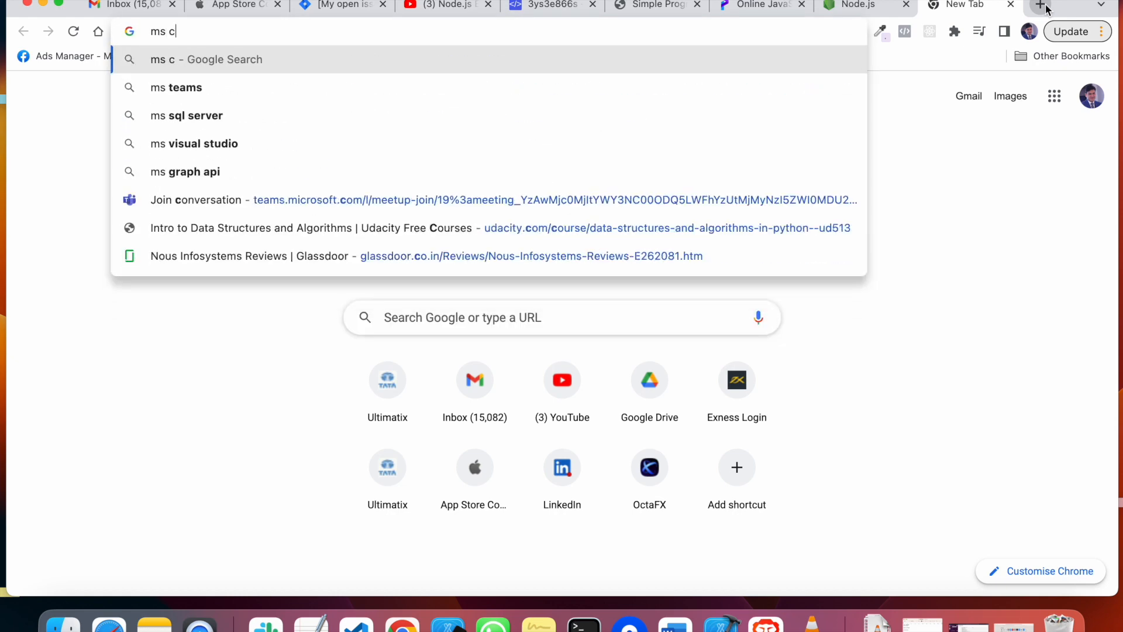
type("ode")
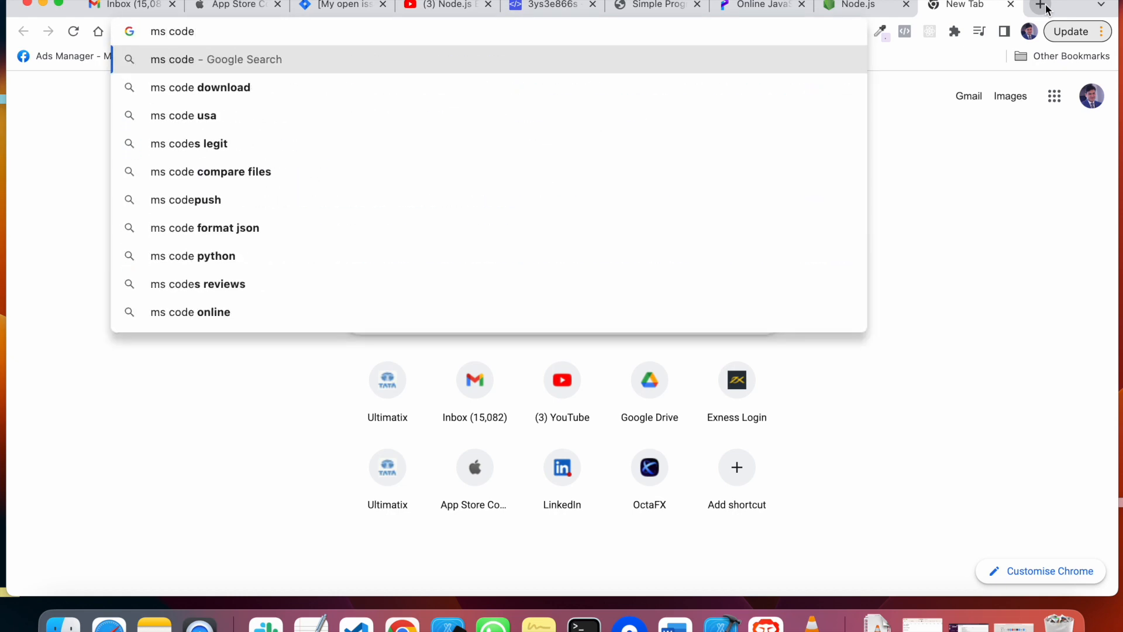
left_click(200, 86)
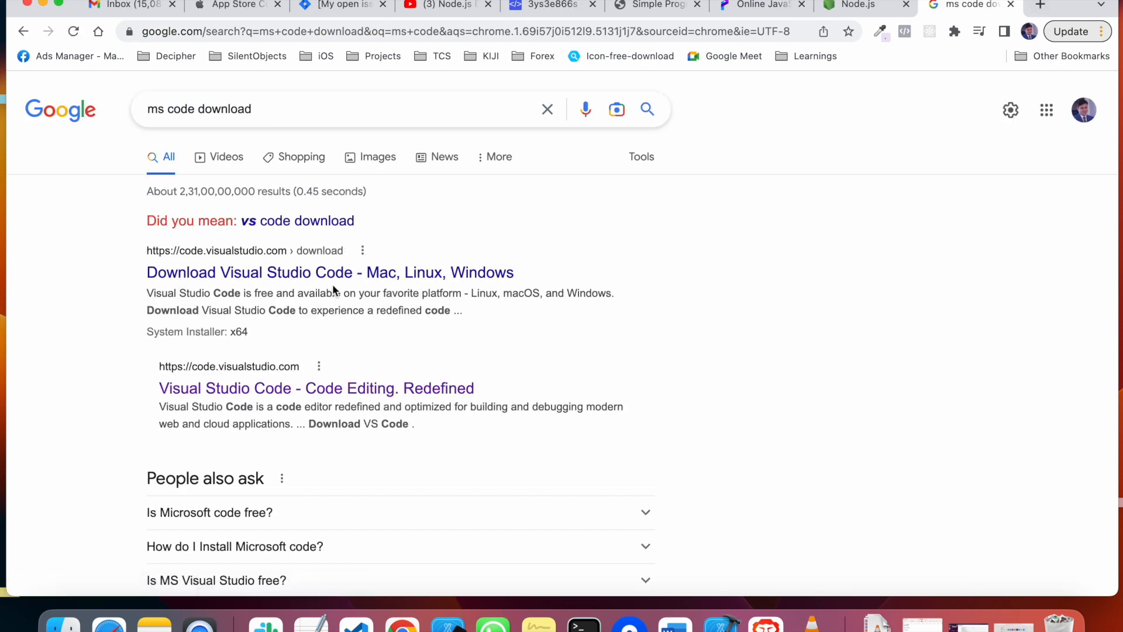
left_click(330, 273)
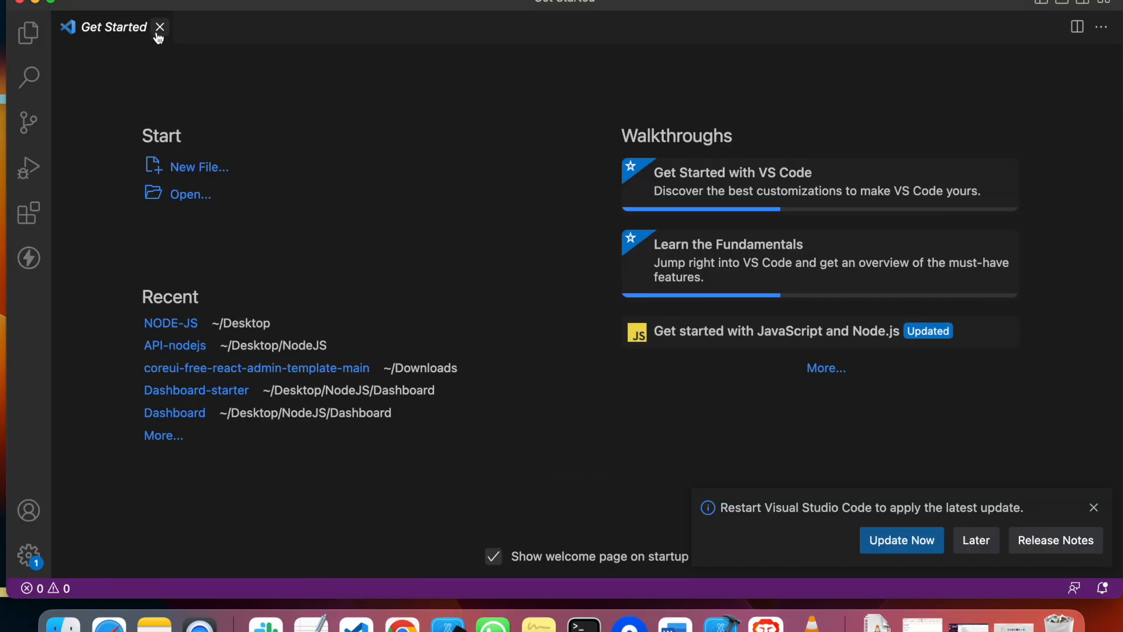
Close the Get Started tab and show the Explorer panel with no folder opened.
left_click(160, 27)
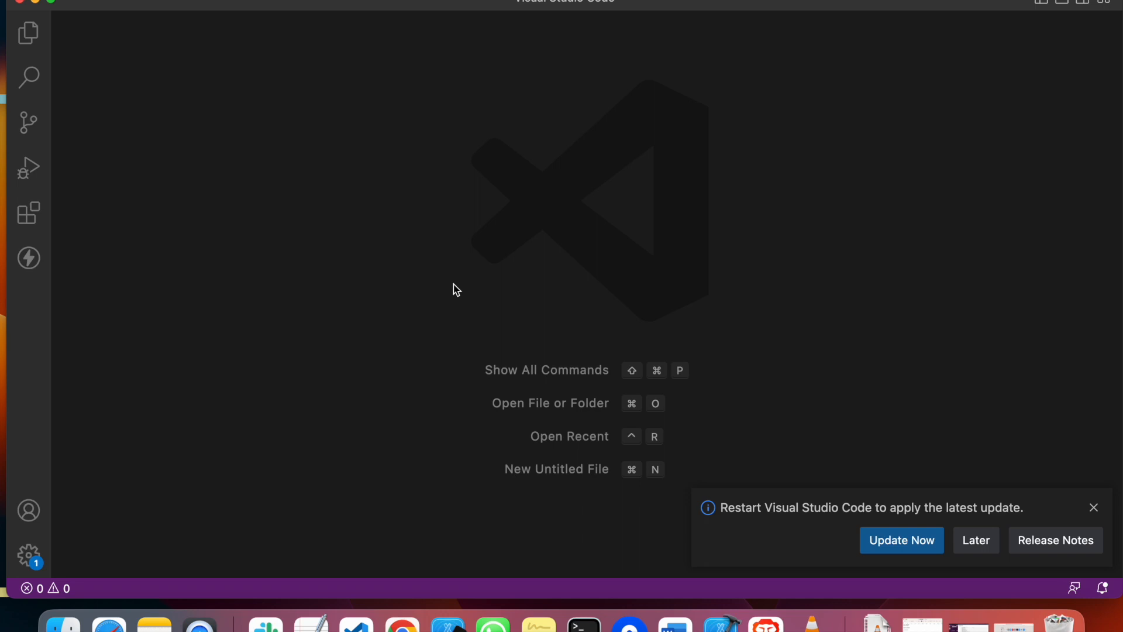
mouse_move(213, 358)
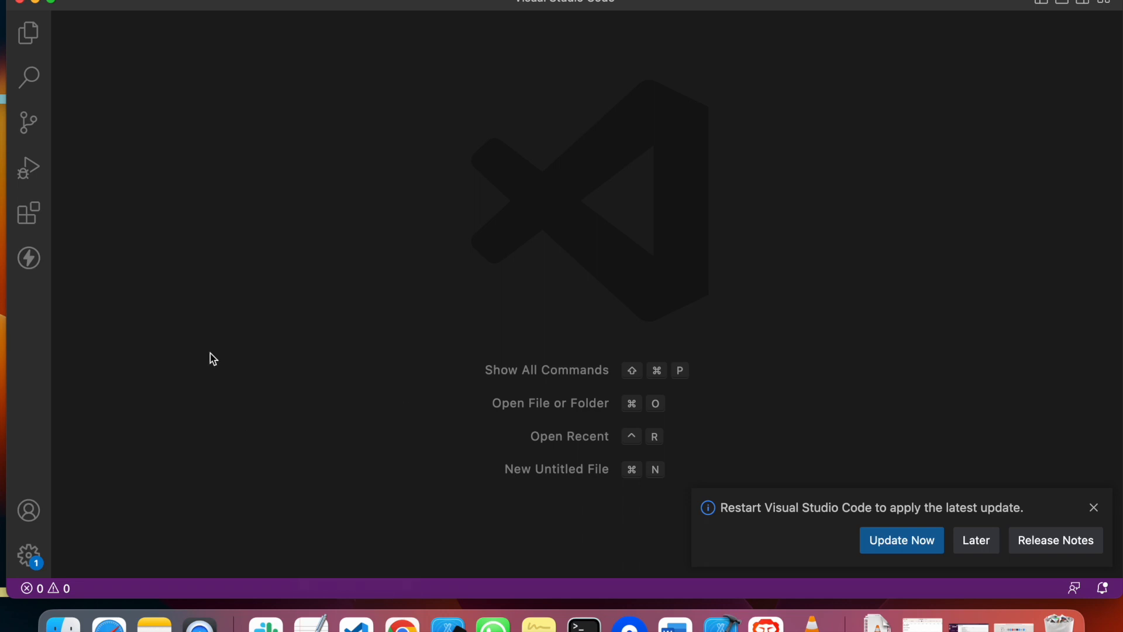
mouse_move(1065, 480)
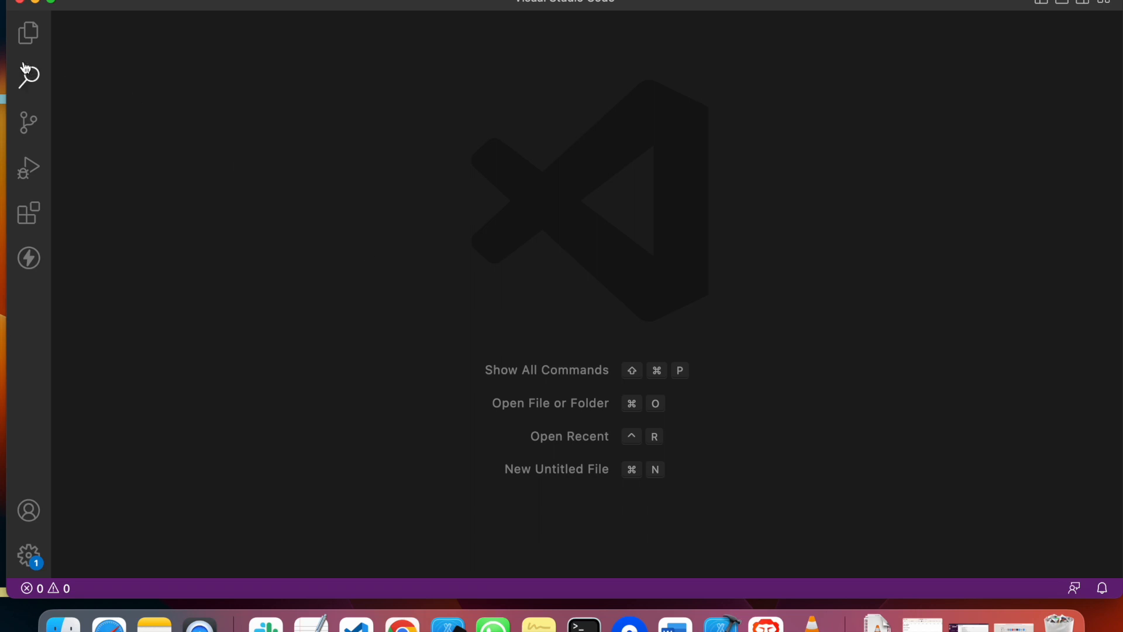
mouse_move(29, 32)
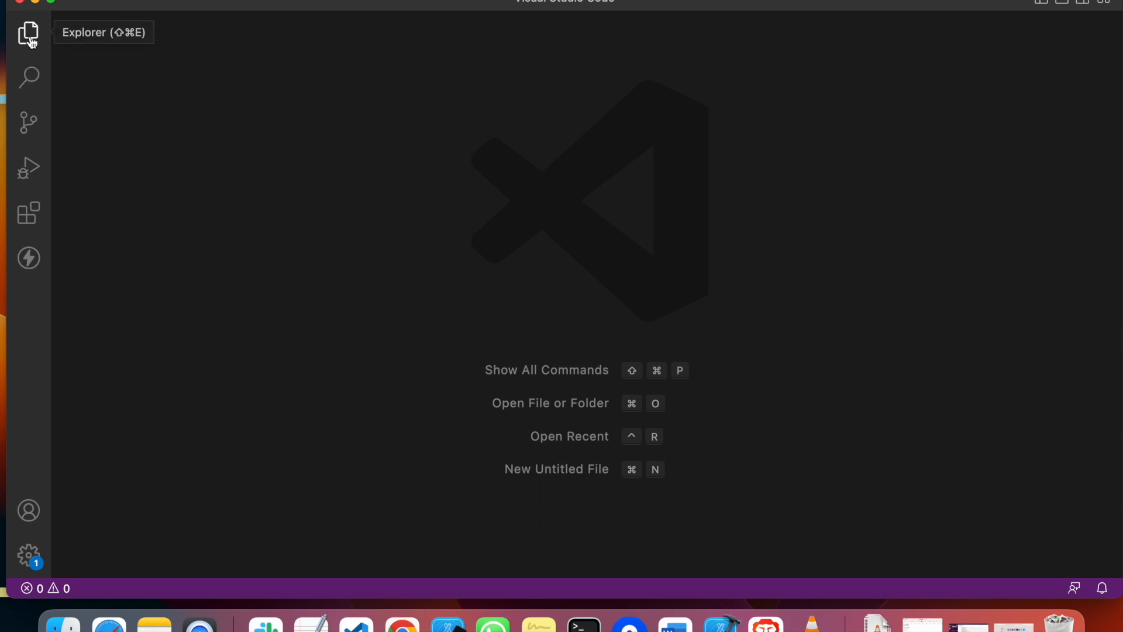
mouse_move(28, 63)
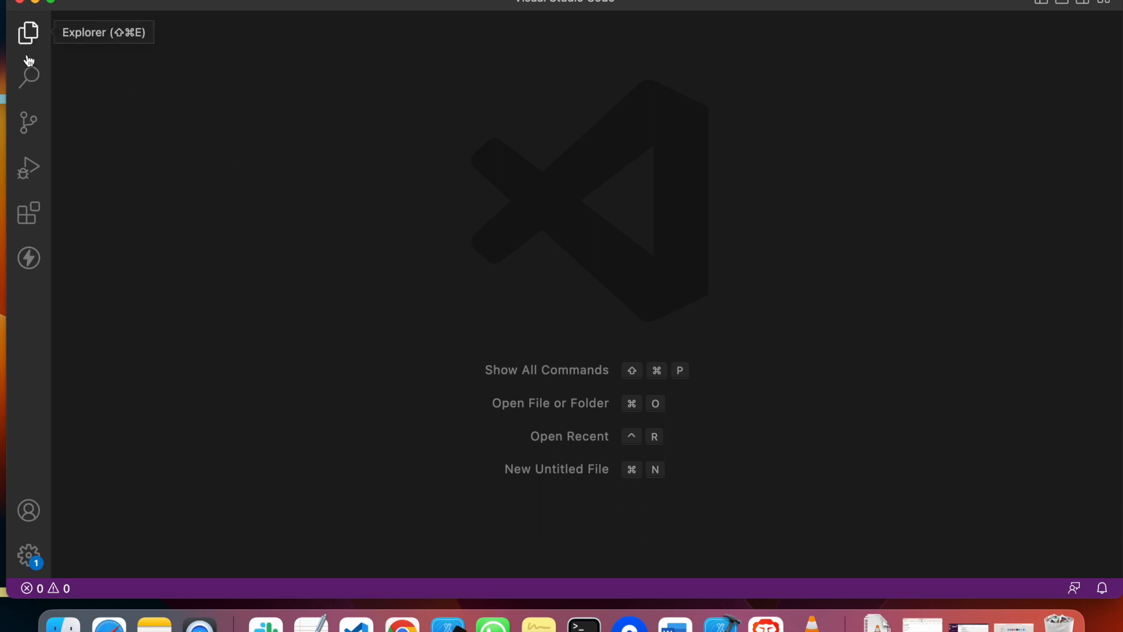
left_click(28, 33)
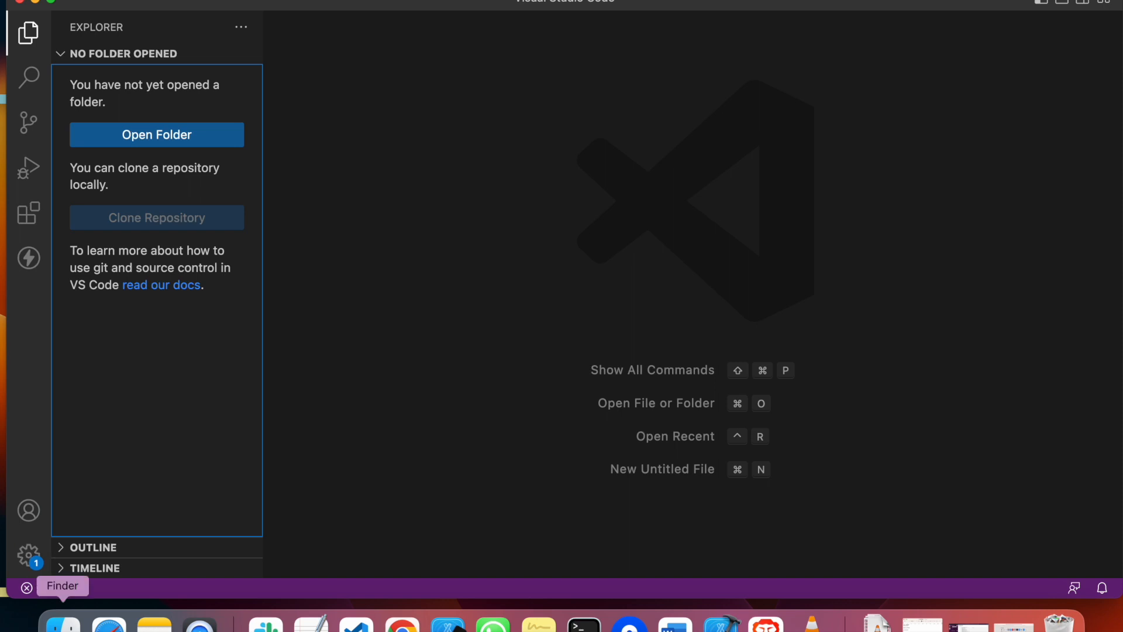
In Finder, create a Desktop folder named JavaScriptTutorial.
left_click(155, 135)
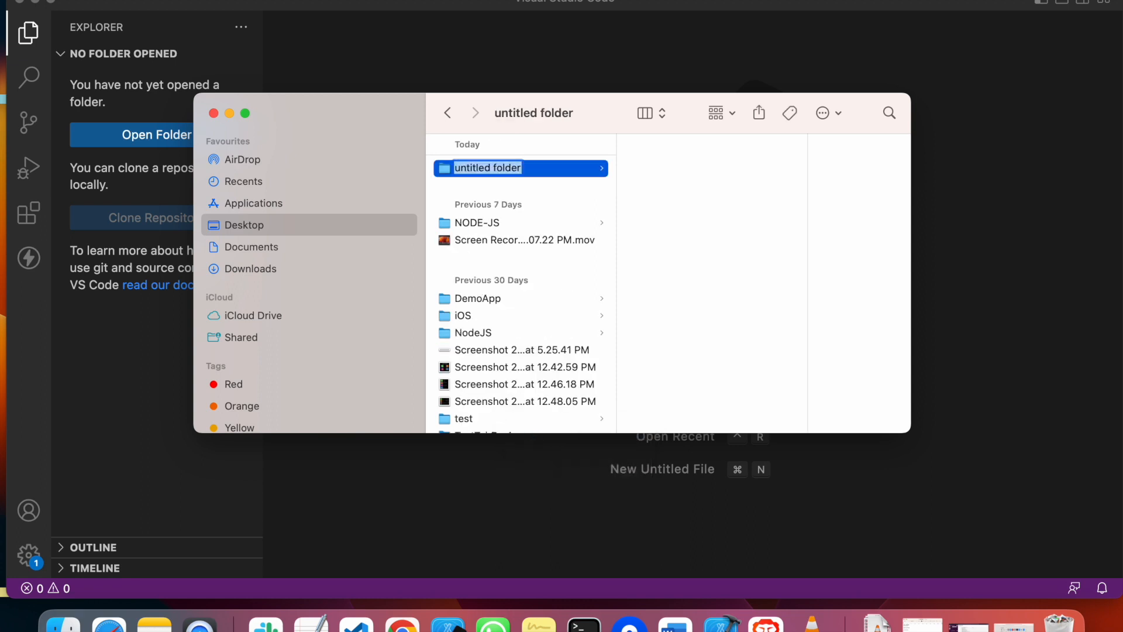
type("Java")
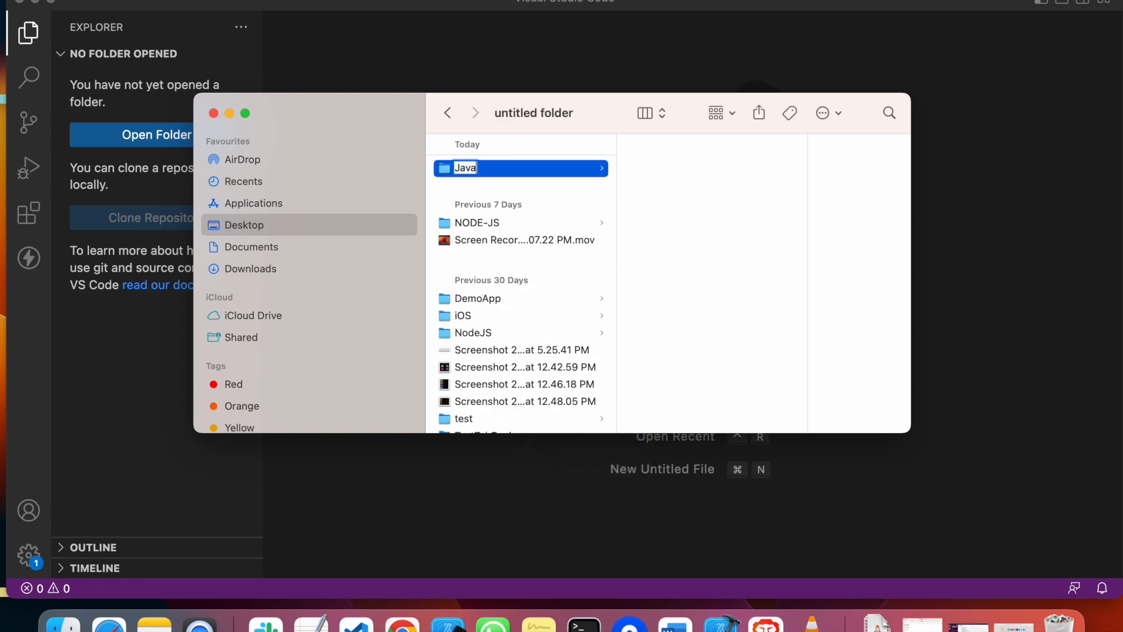
type("Script")
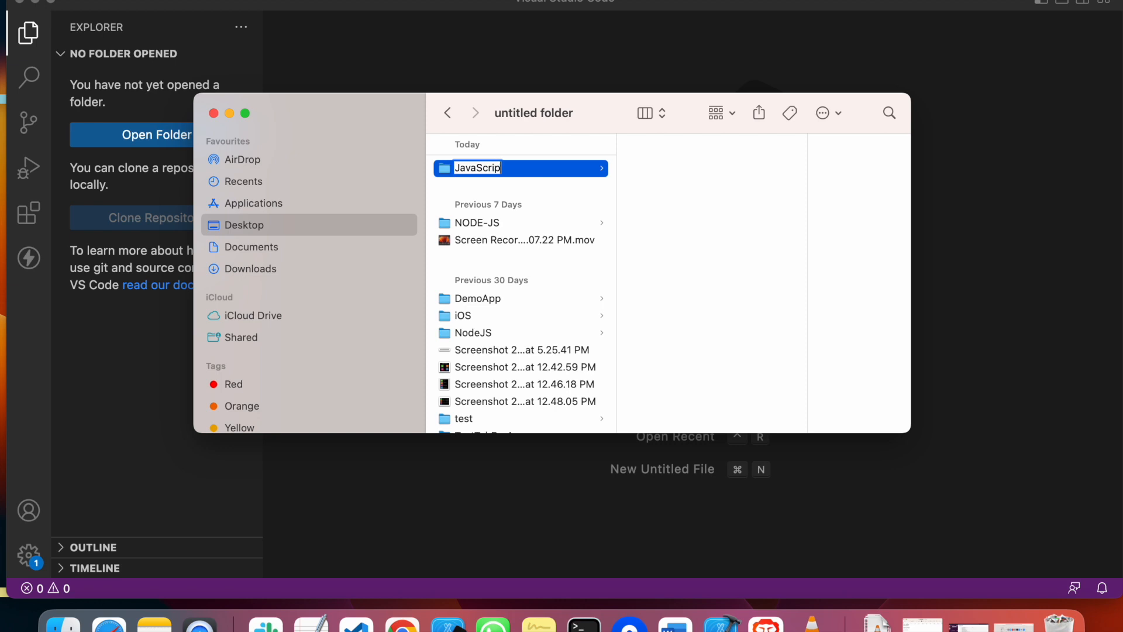
type("t")
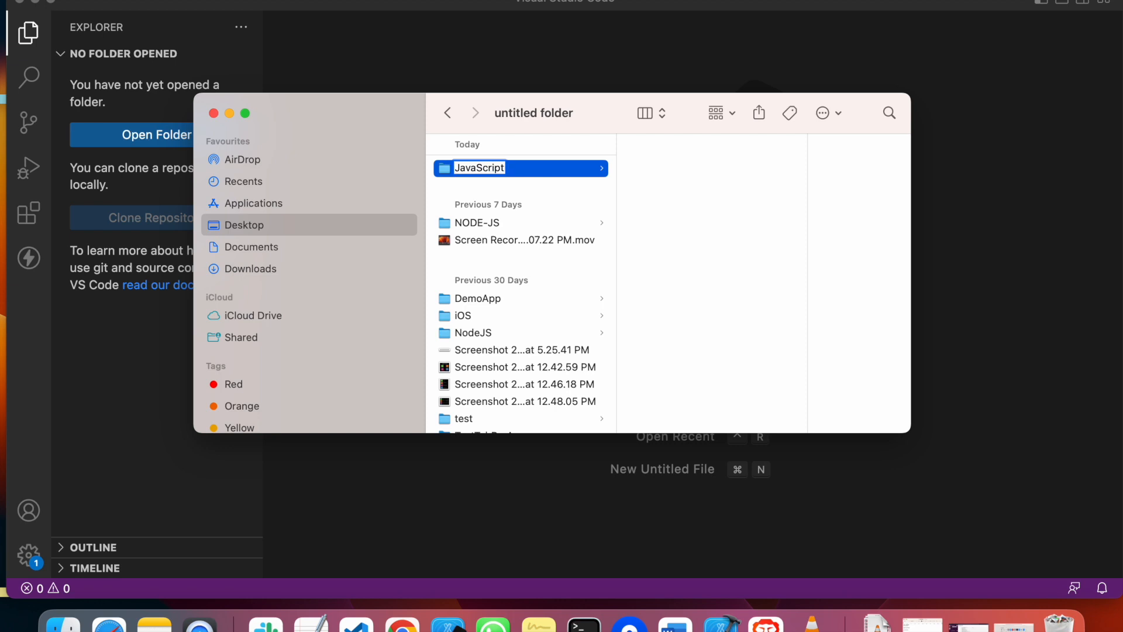
type("Tutoril")
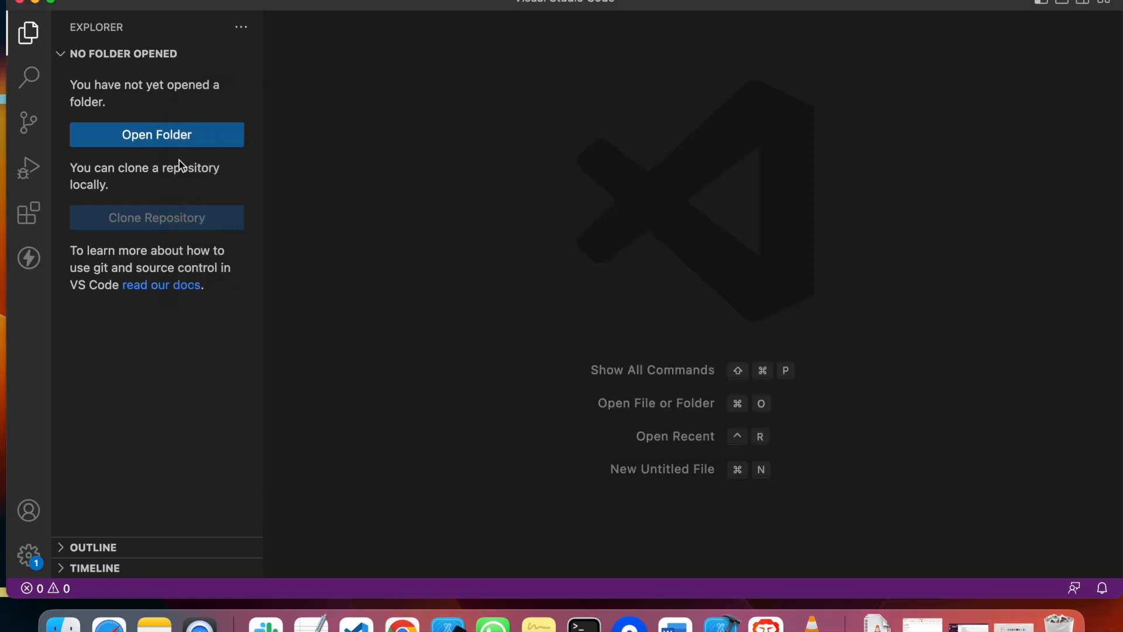
mouse_move(269, 151)
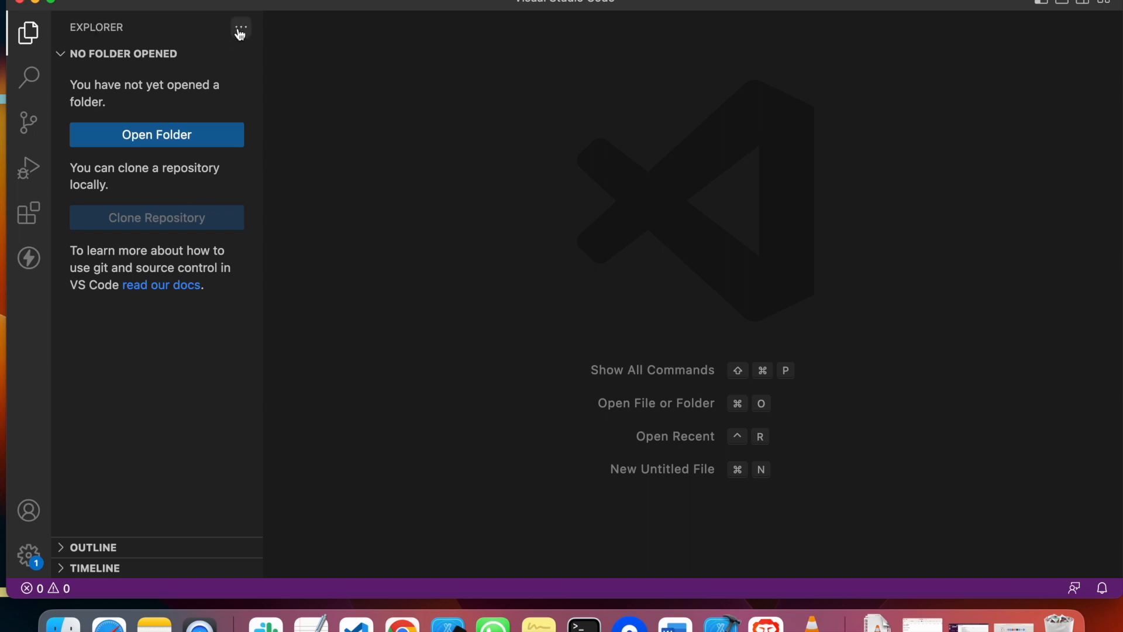
mouse_move(241, 32)
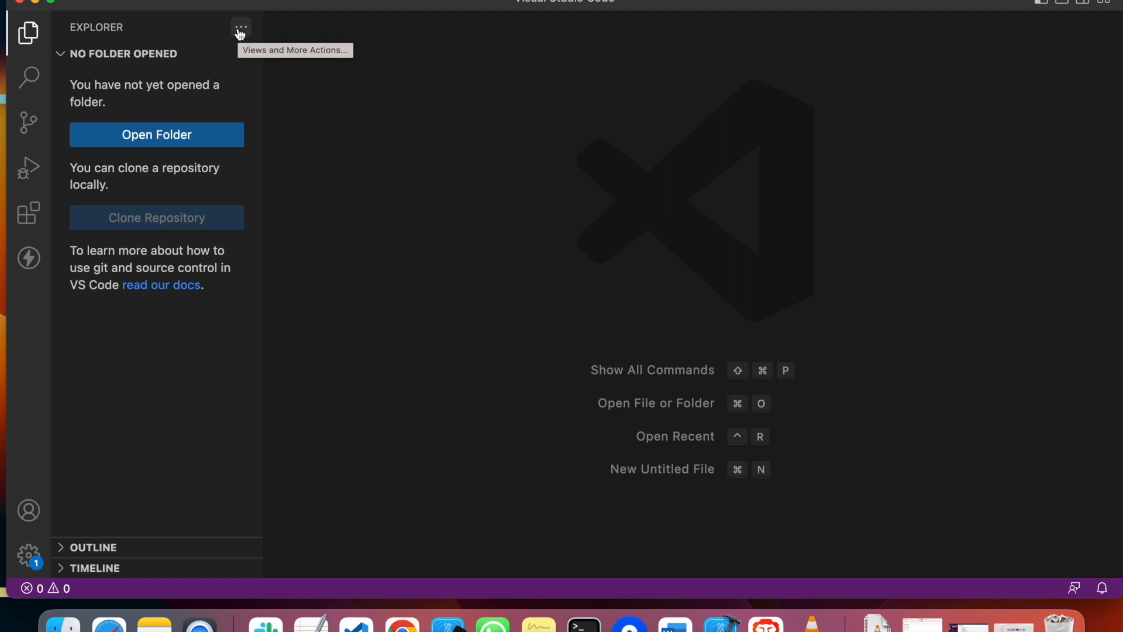
mouse_move(244, 29)
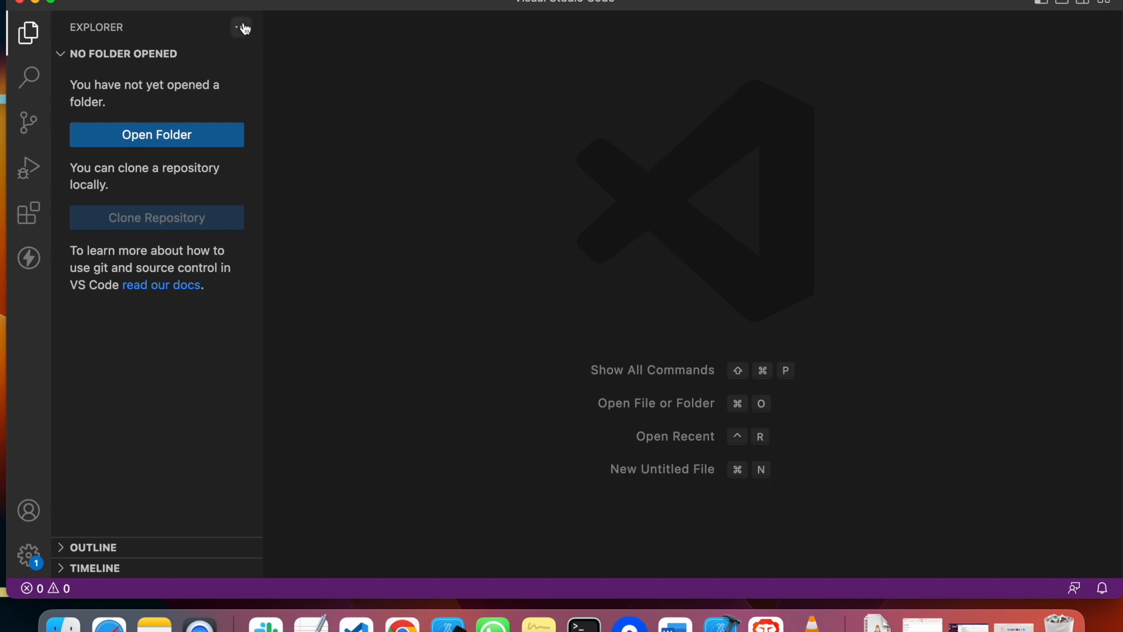
mouse_move(50, 122)
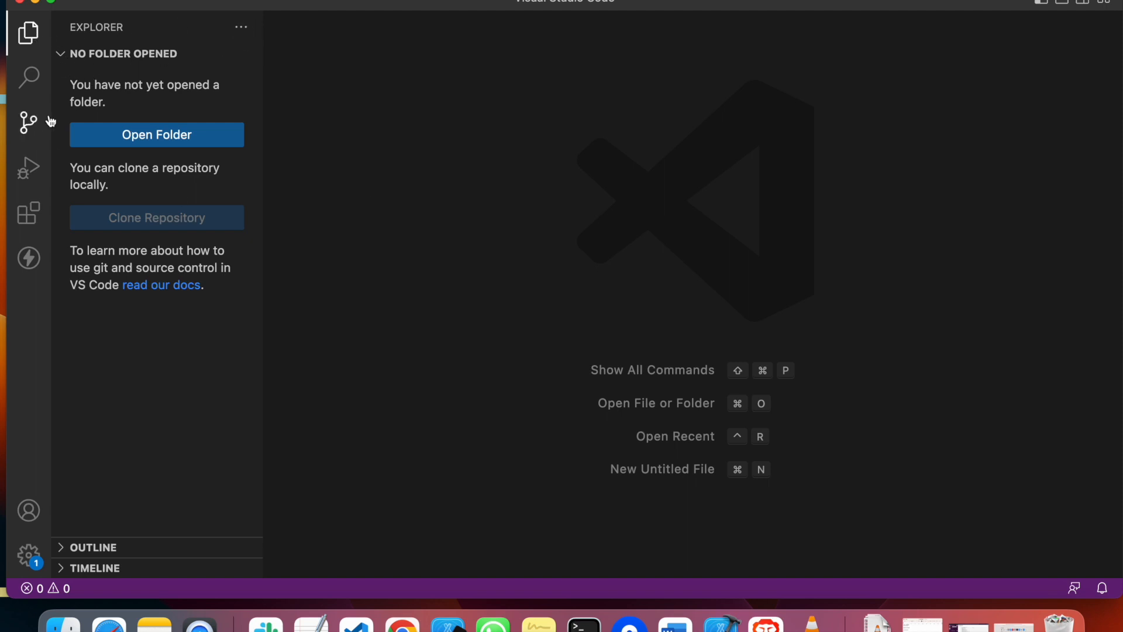
mouse_move(145, 122)
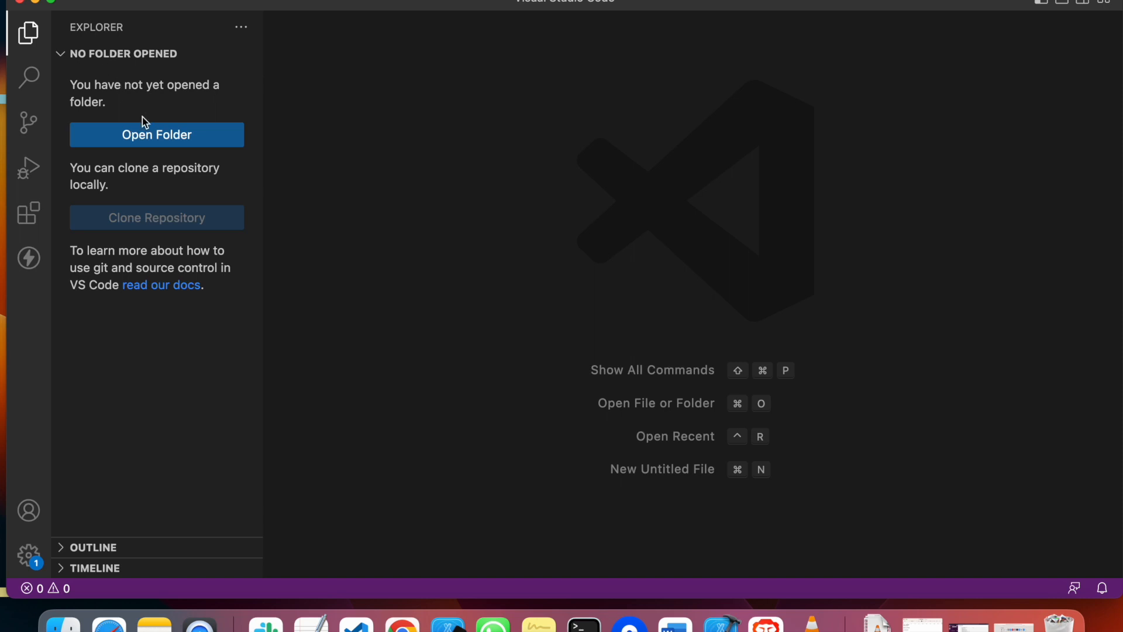
mouse_move(65, 620)
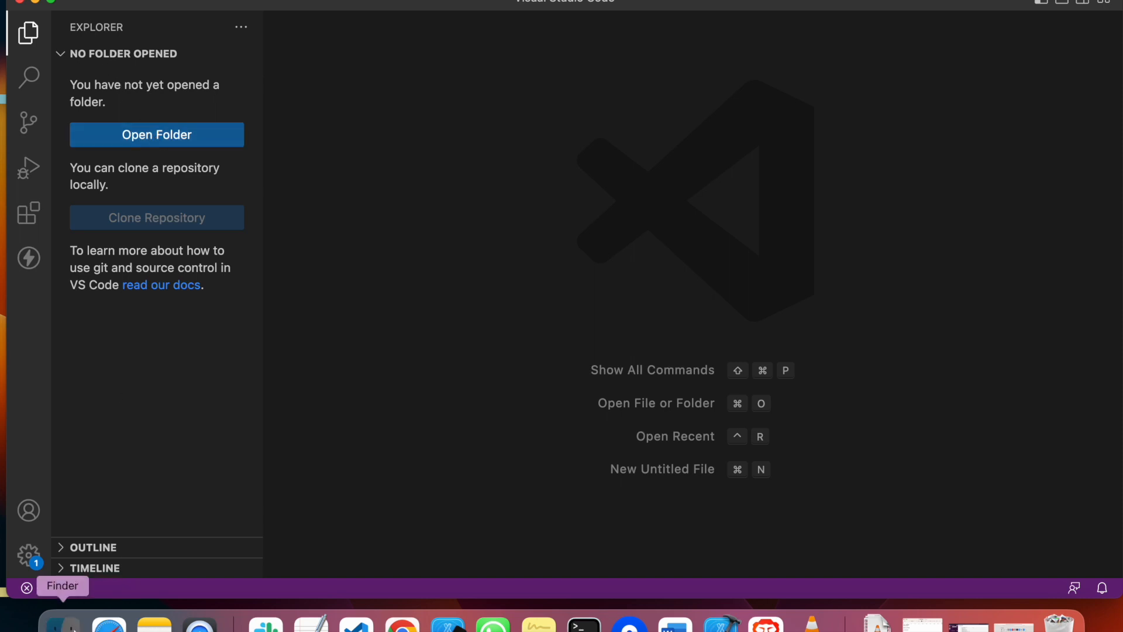
left_click(156, 134)
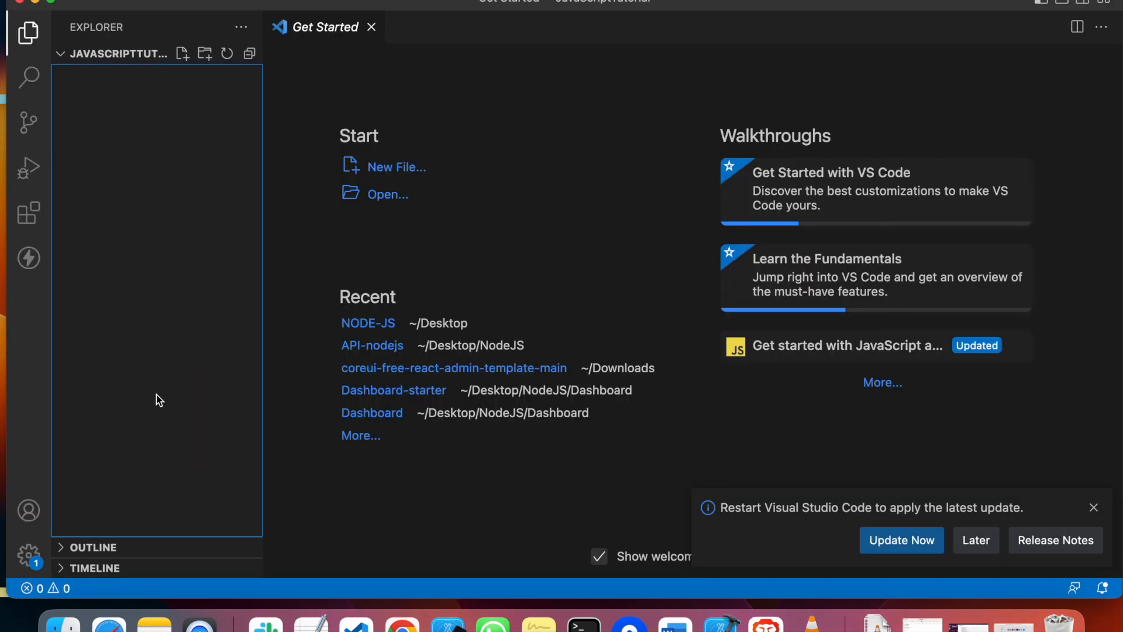
mouse_move(336, 85)
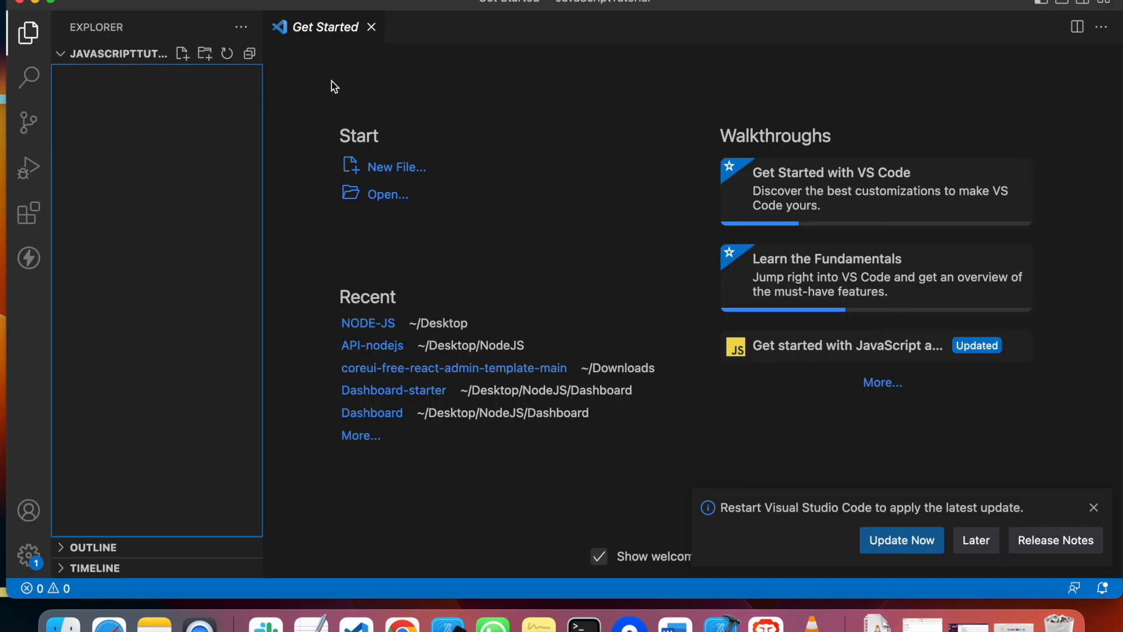
Create an empty hello.js file inside the JavaScriptTutorial folder.
left_click(370, 27)
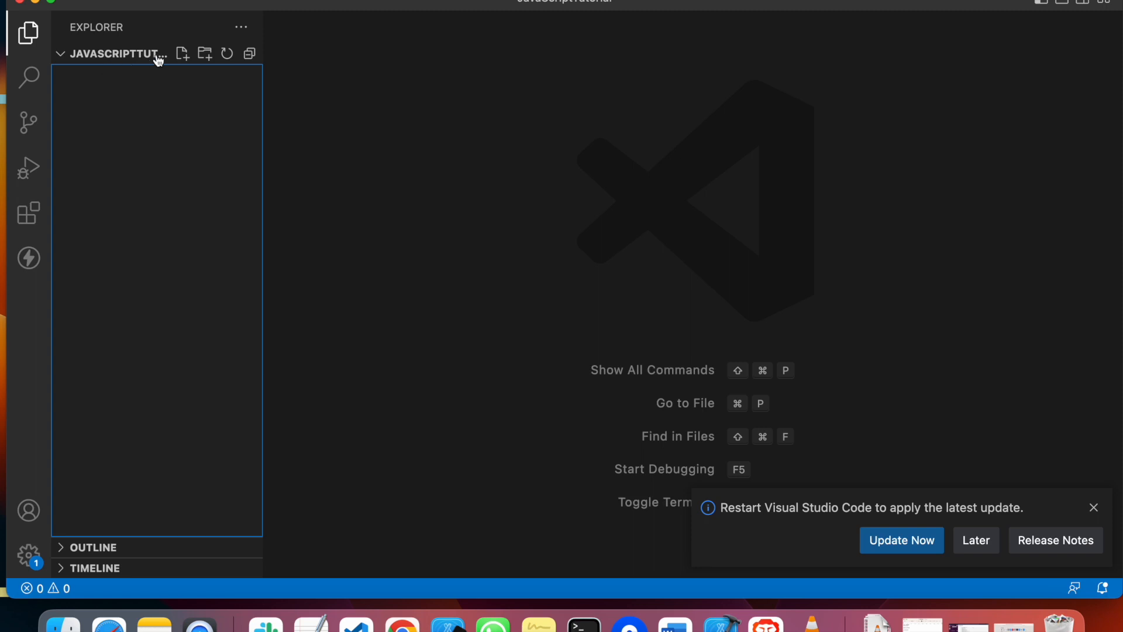
left_click(183, 54)
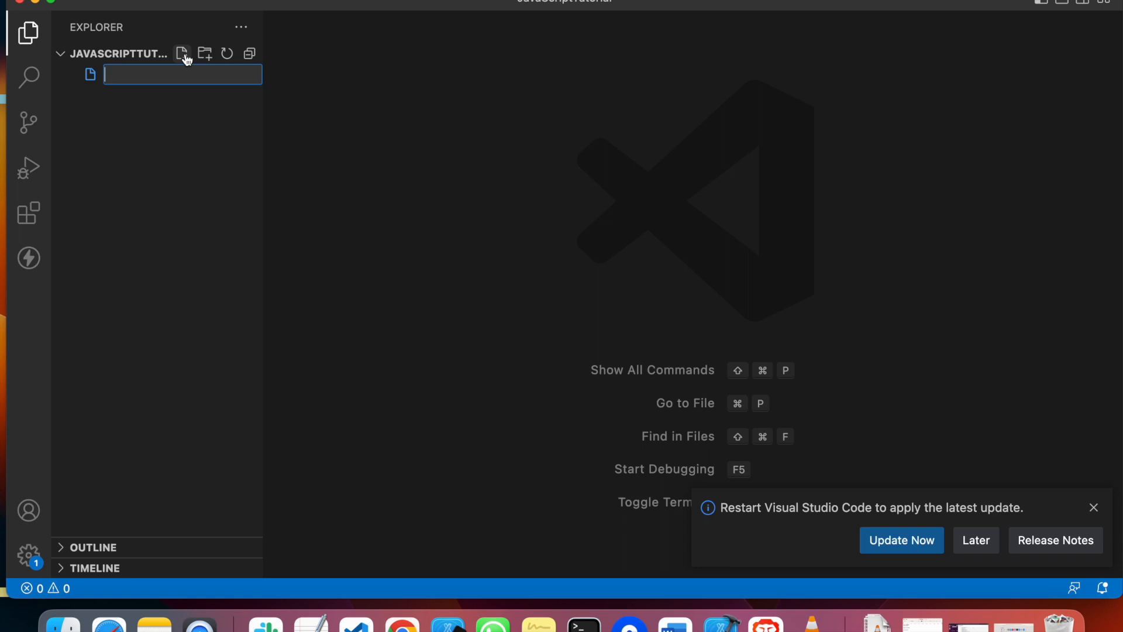
type("hello.j")
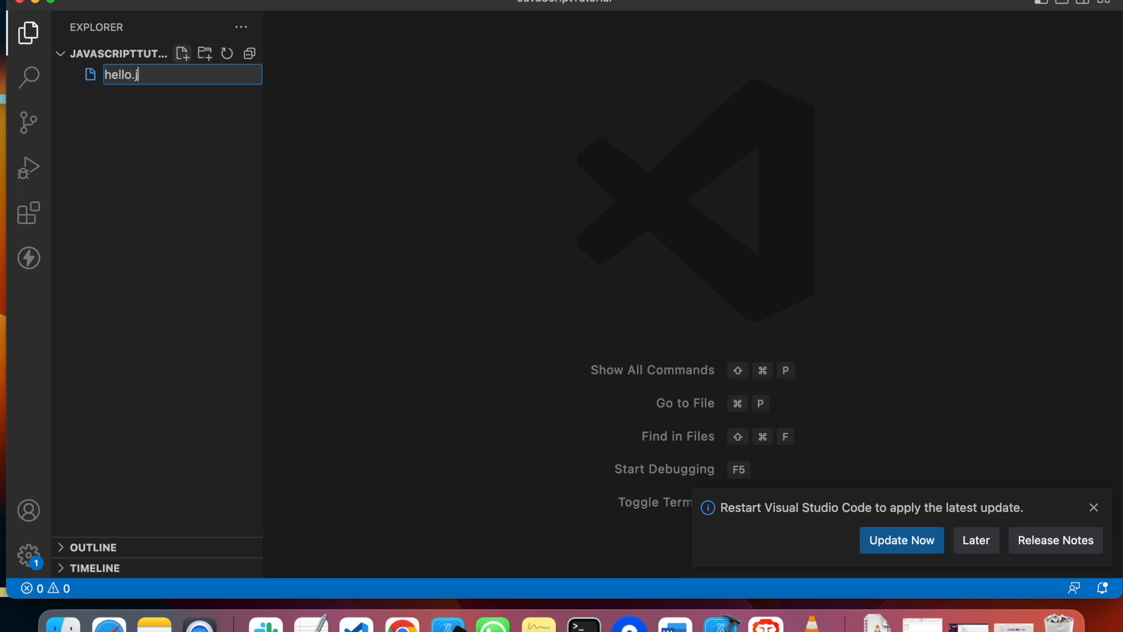
key("Enter")
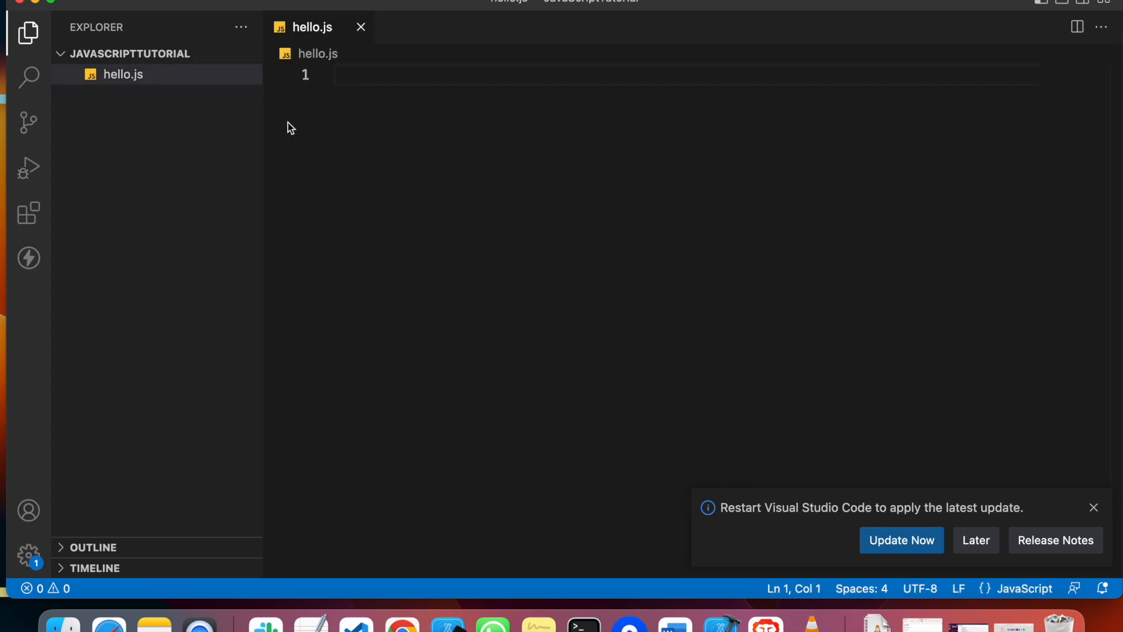
mouse_move(302, 149)
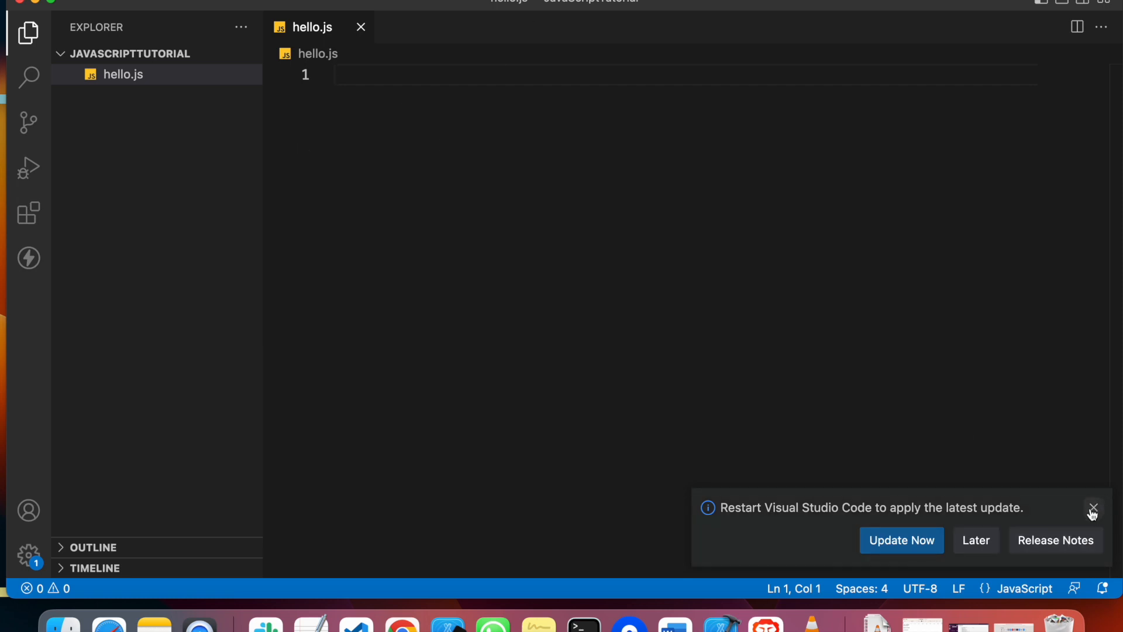
Write console.log('hello world!!!') on line 1 of hello.js using autocomplete.
left_click(1093, 509)
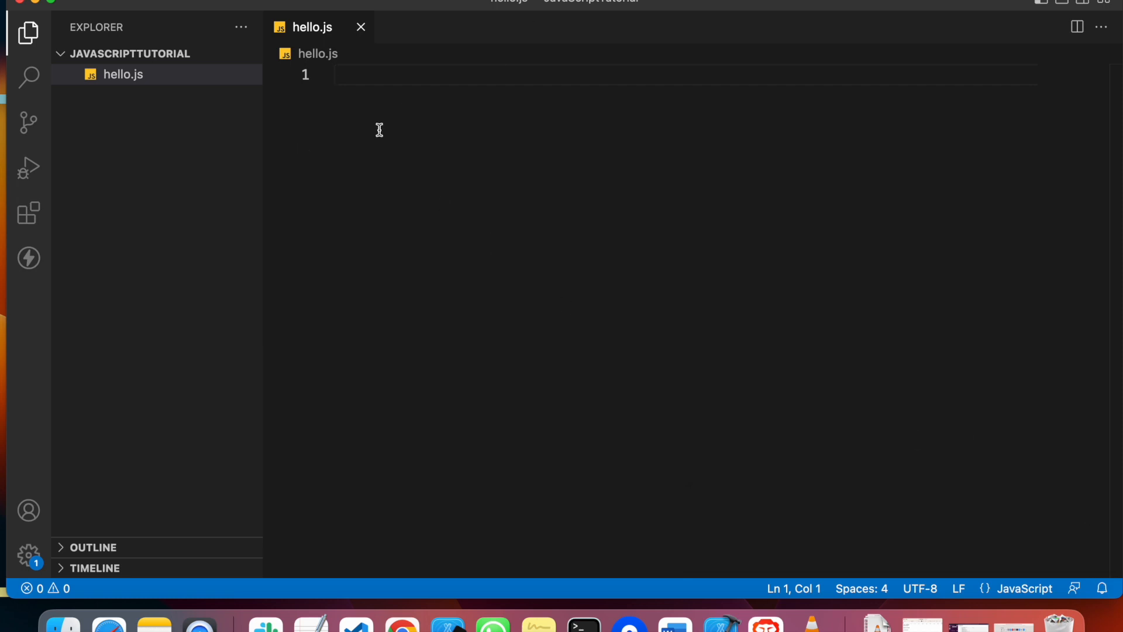
mouse_move(407, 192)
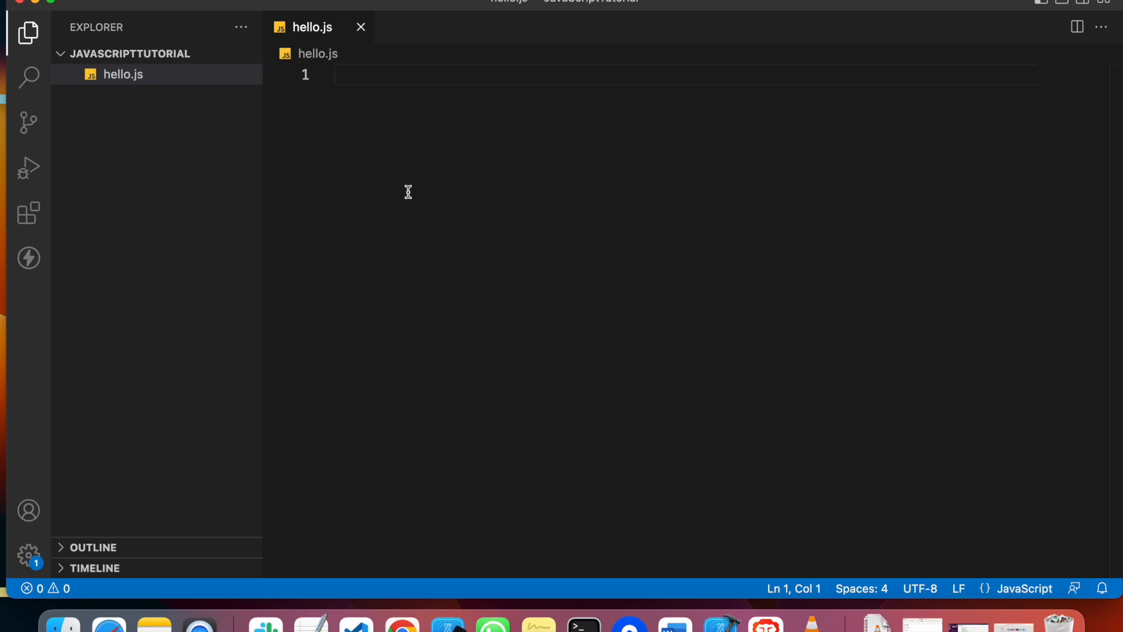
type("cos")
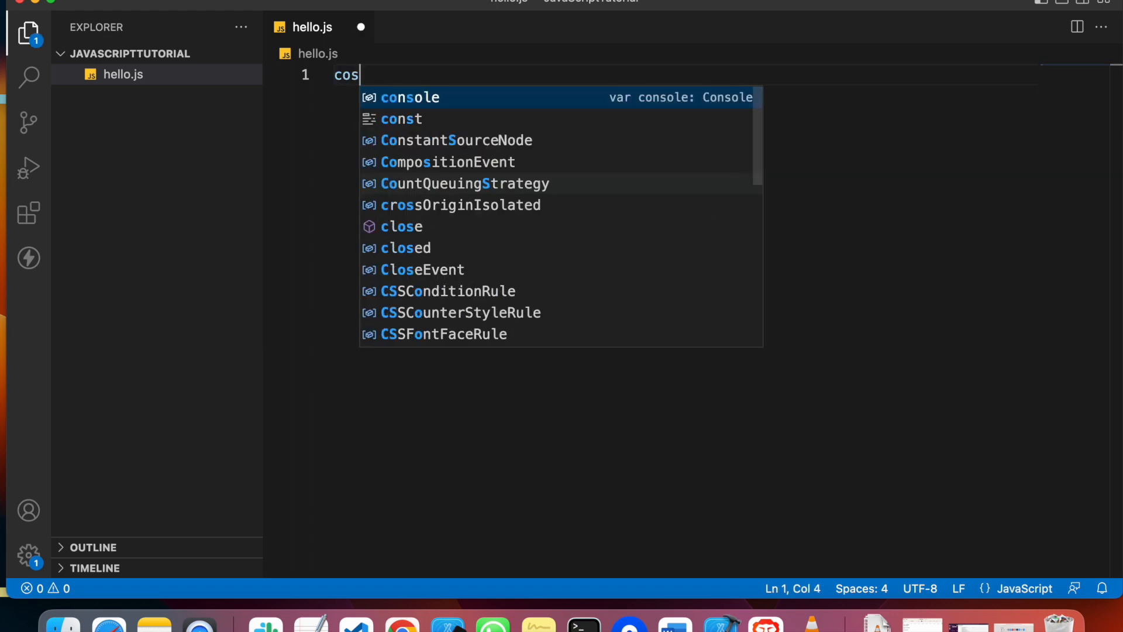
type("ole.")
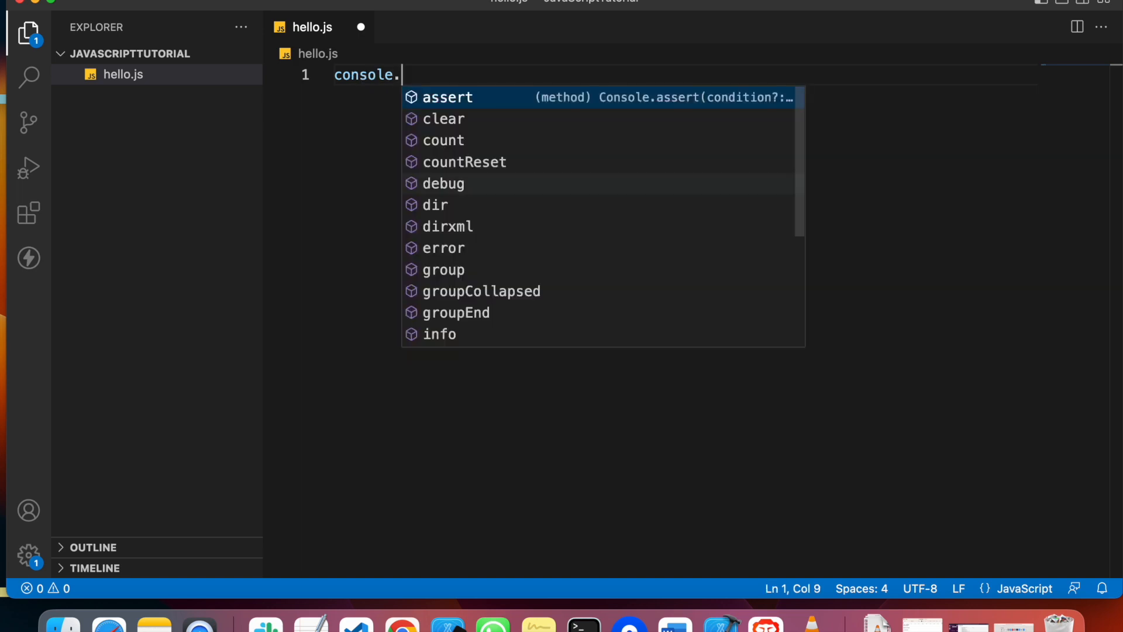
type("log")
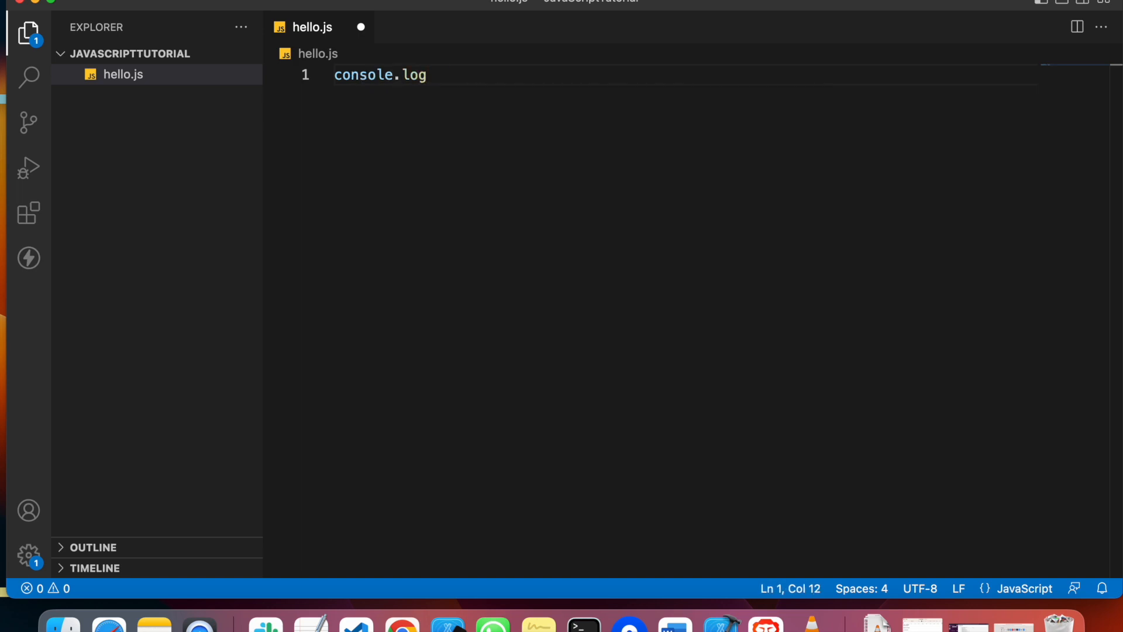
type("('')")
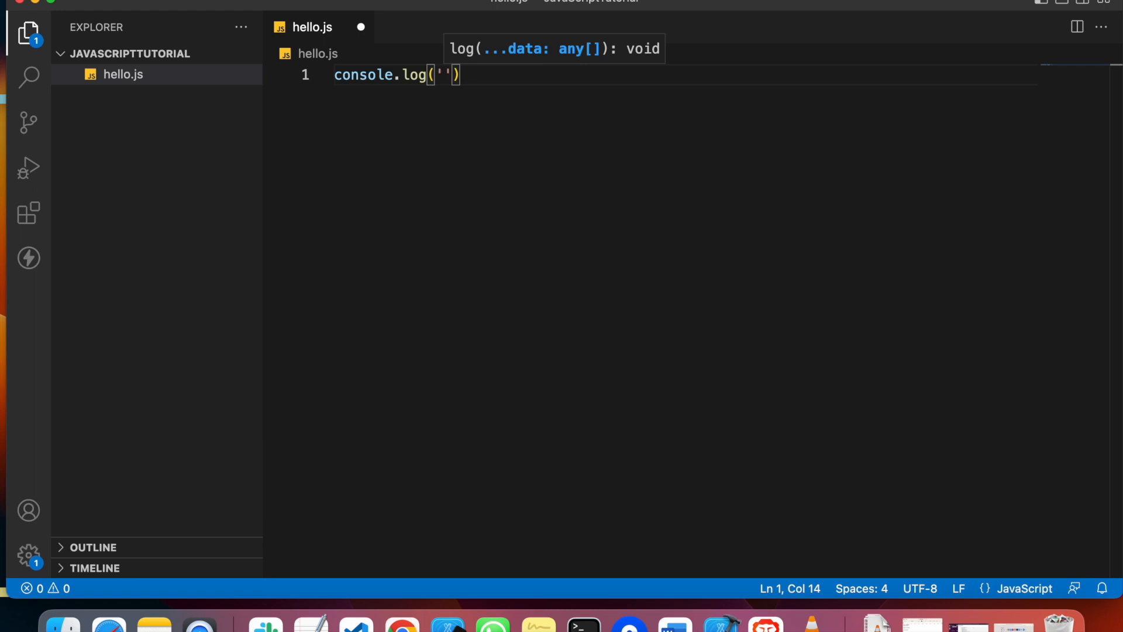
type("hello wor")
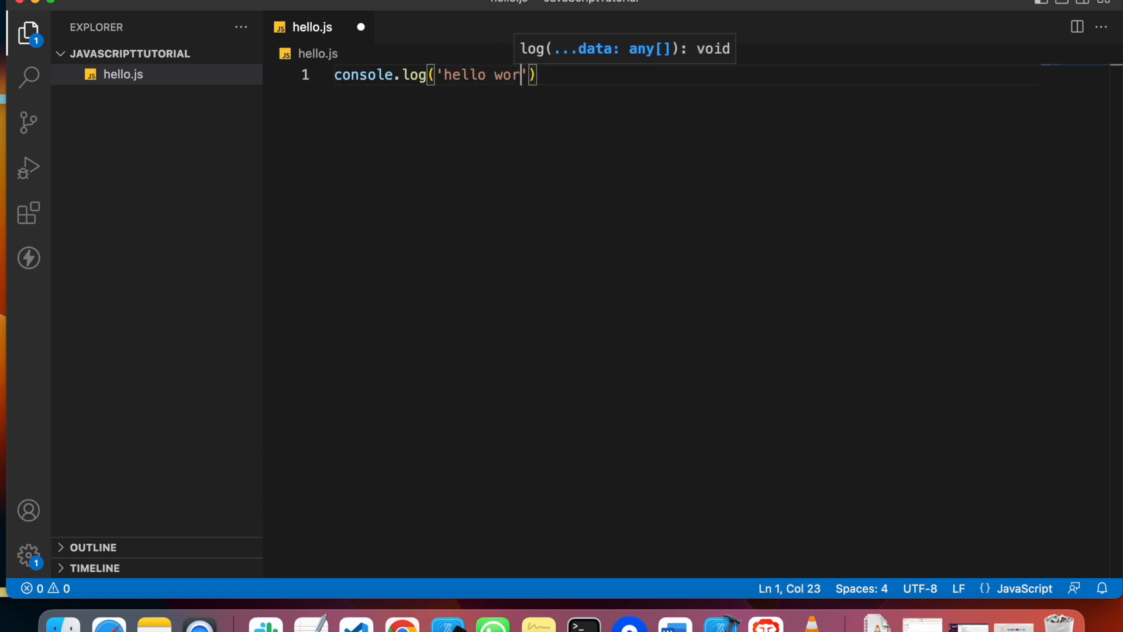
type("ld!!!")
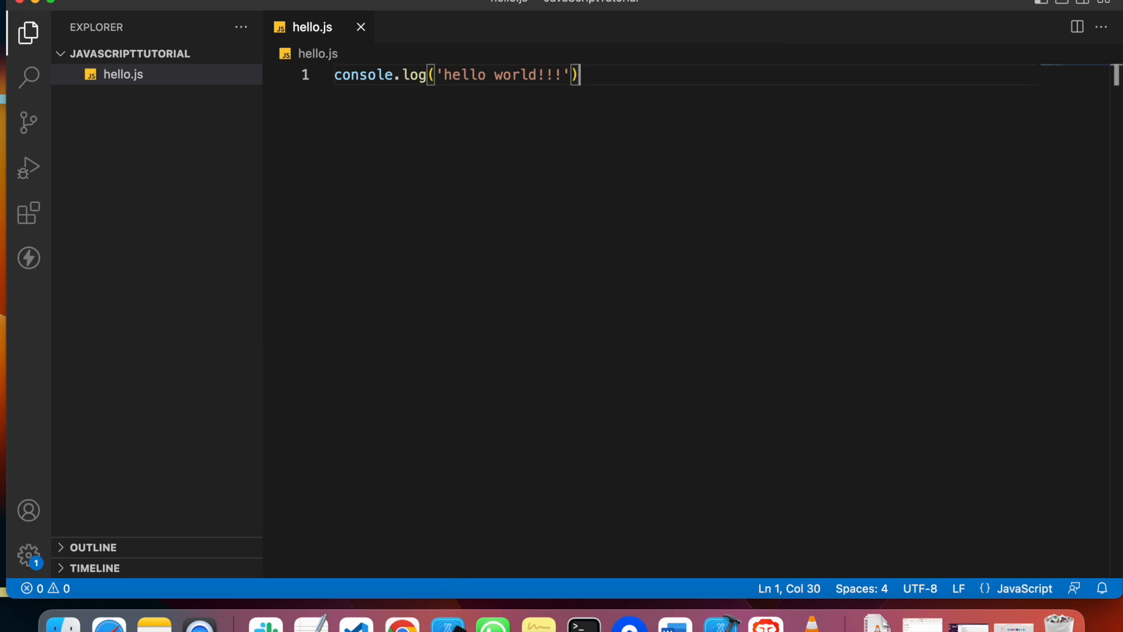
key("Ctrl+`")
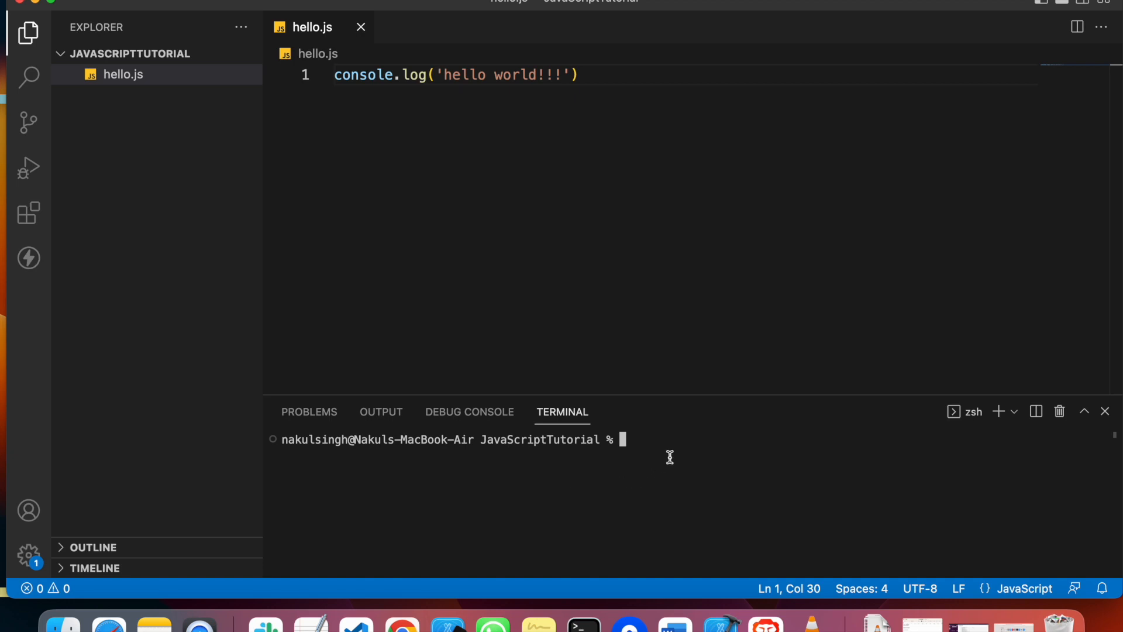
Run node hello.js in the terminal, printing hello world!!!
type("n")
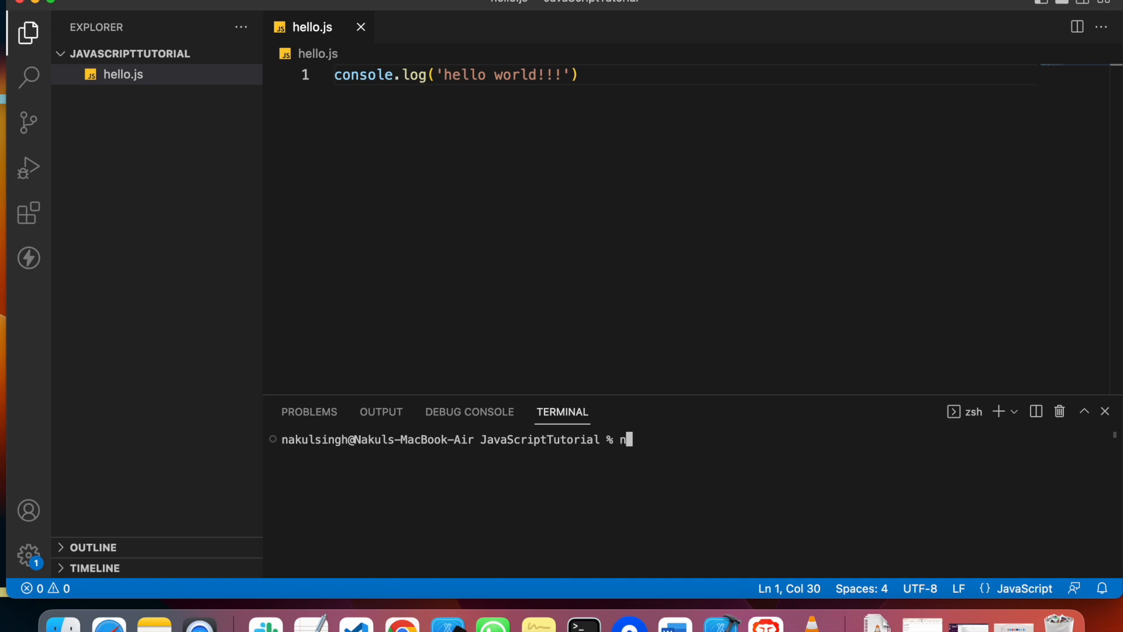
type("ode")
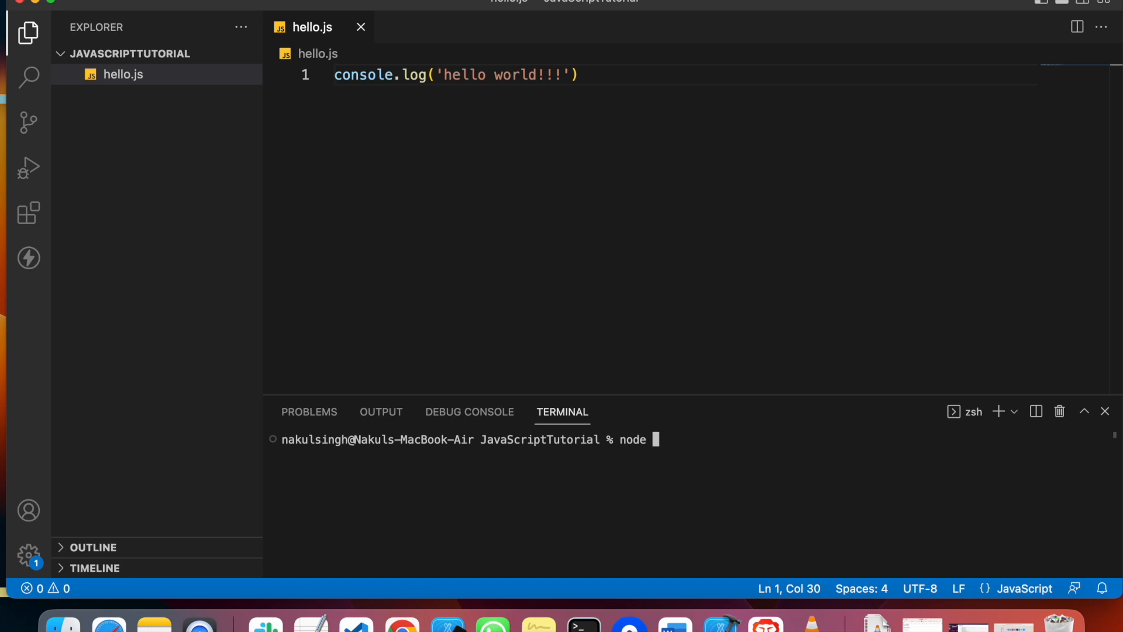
type("hello.js")
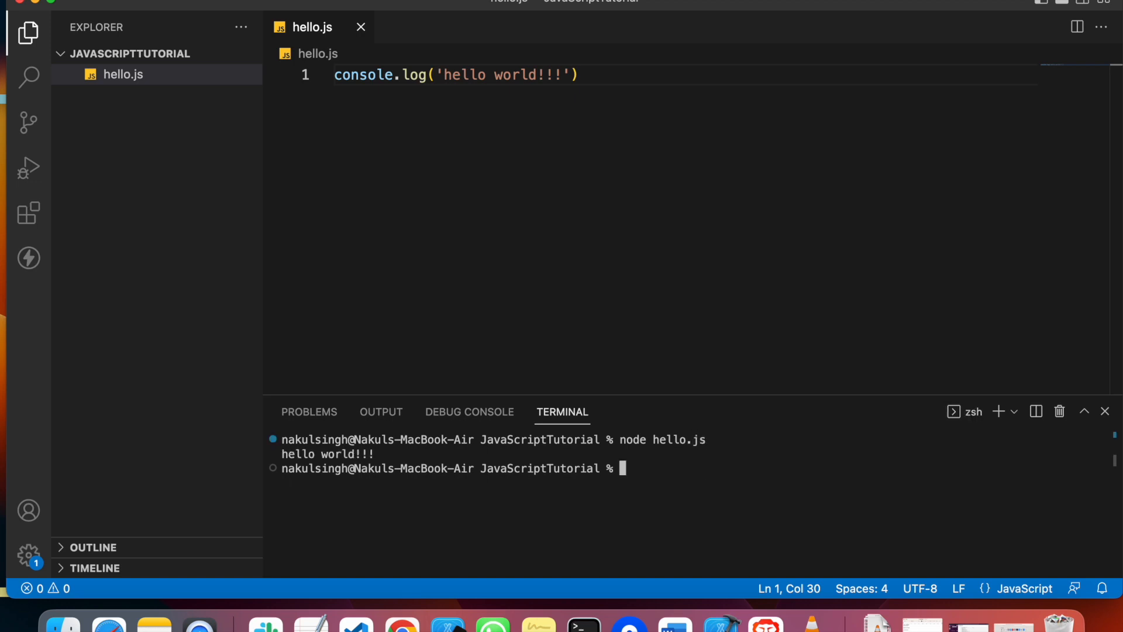
mouse_move(372, 217)
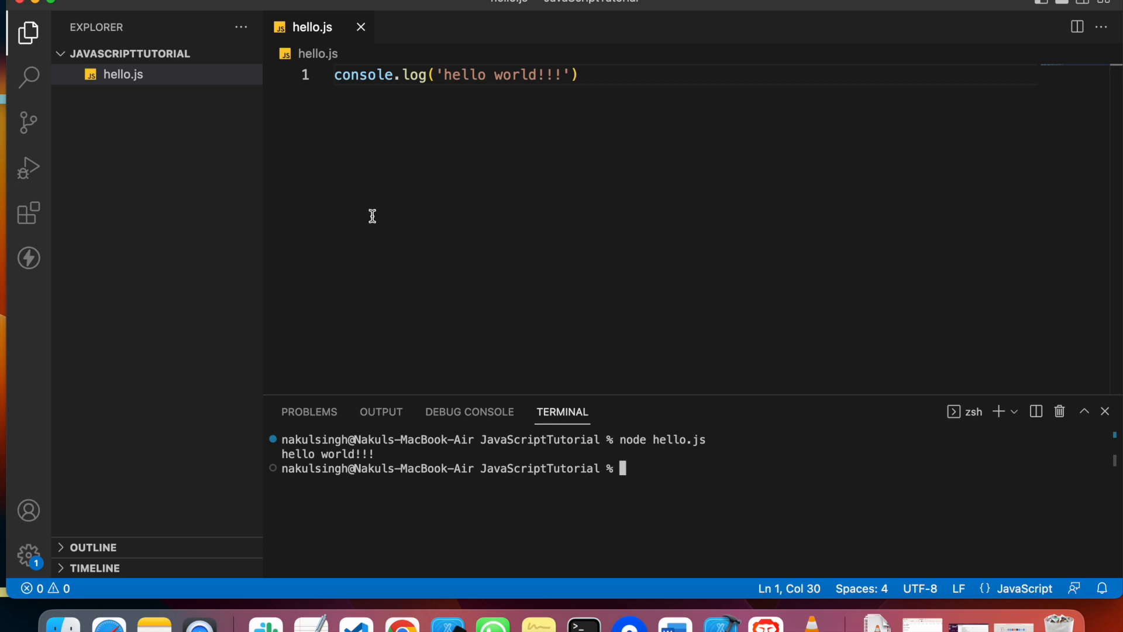
mouse_move(334, 80)
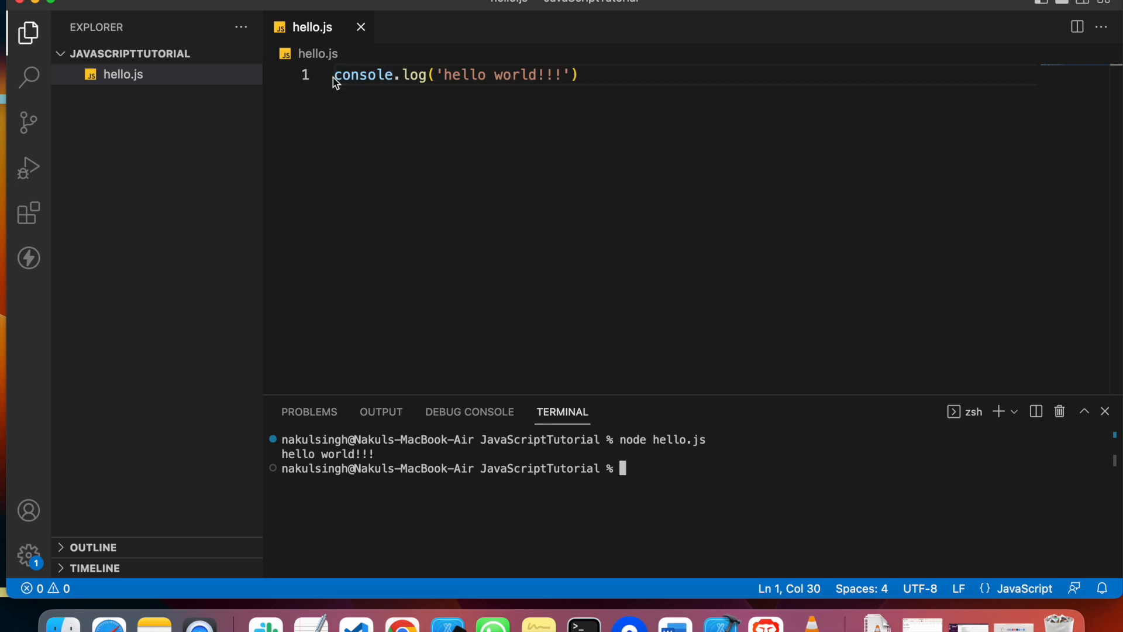
mouse_move(599, 75)
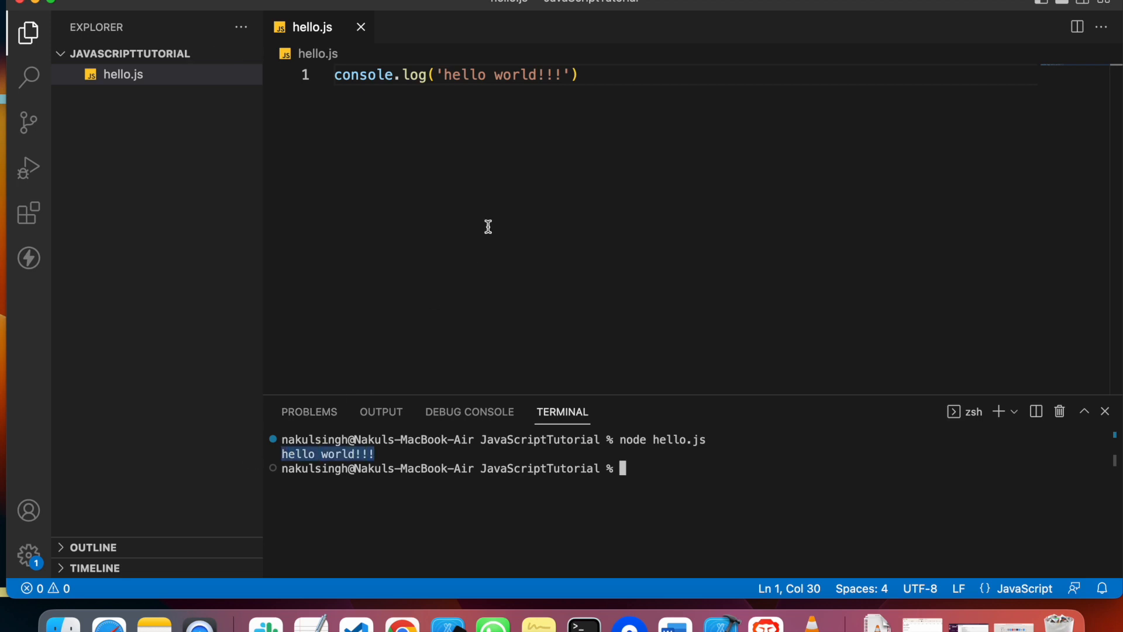
Add a blank line under console.log, test-type 'cols', then bring Chrome to the front.
key("enter")
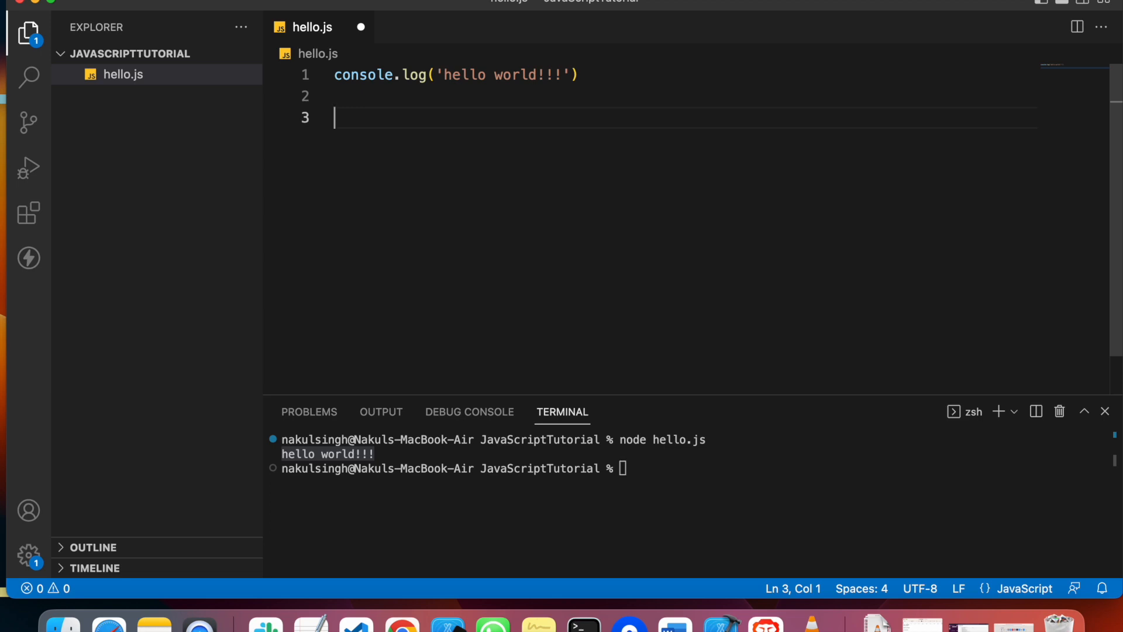
type("col")
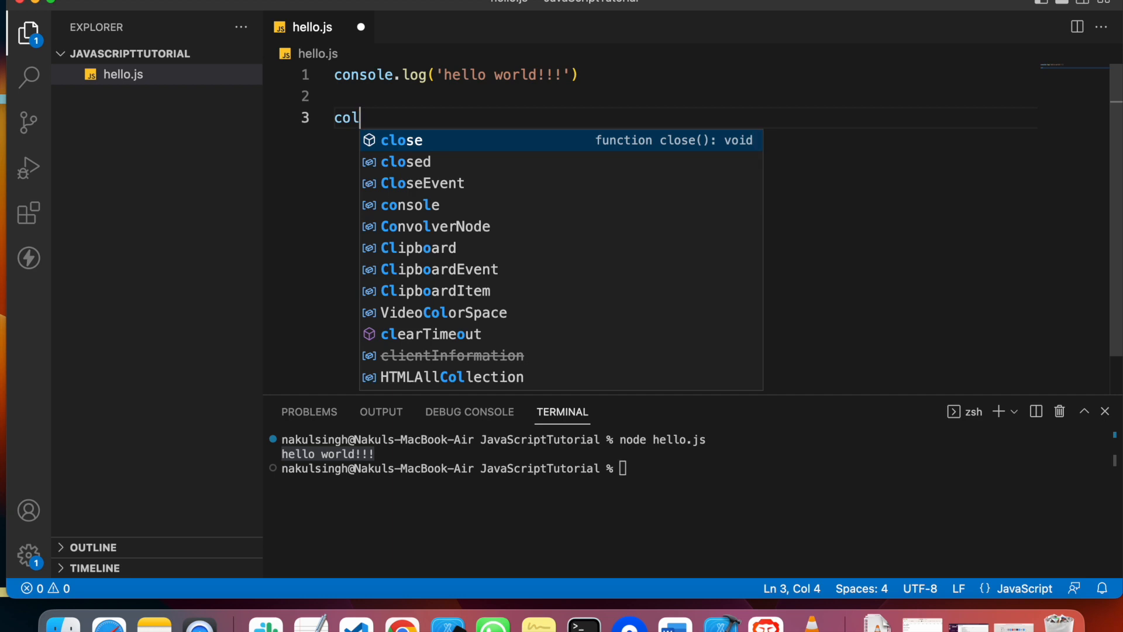
type("s")
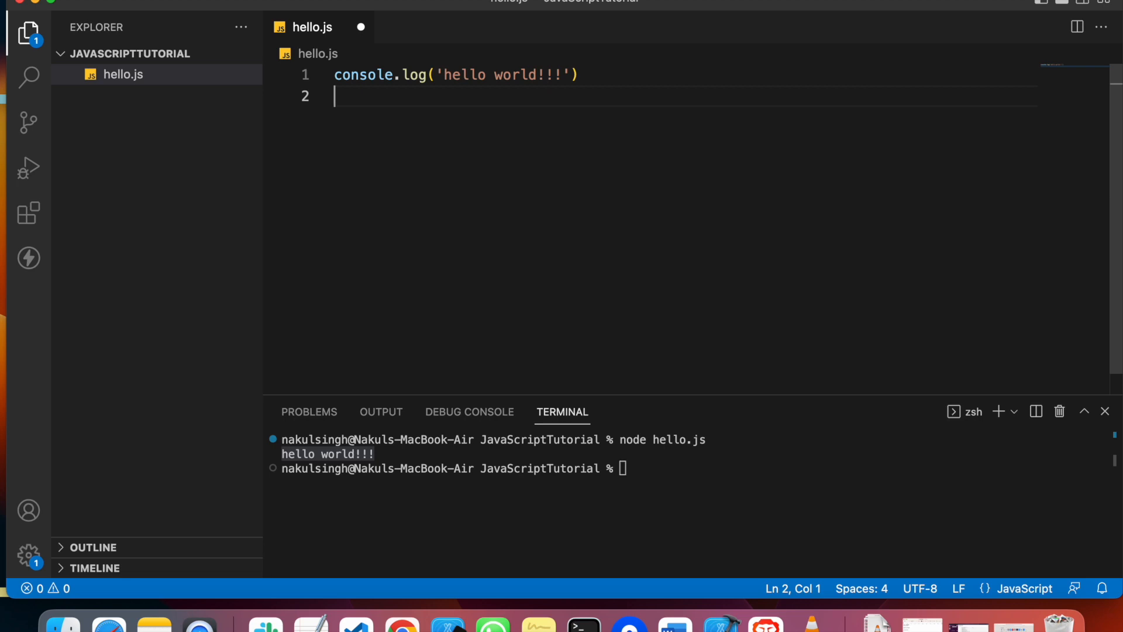
left_click(401, 623)
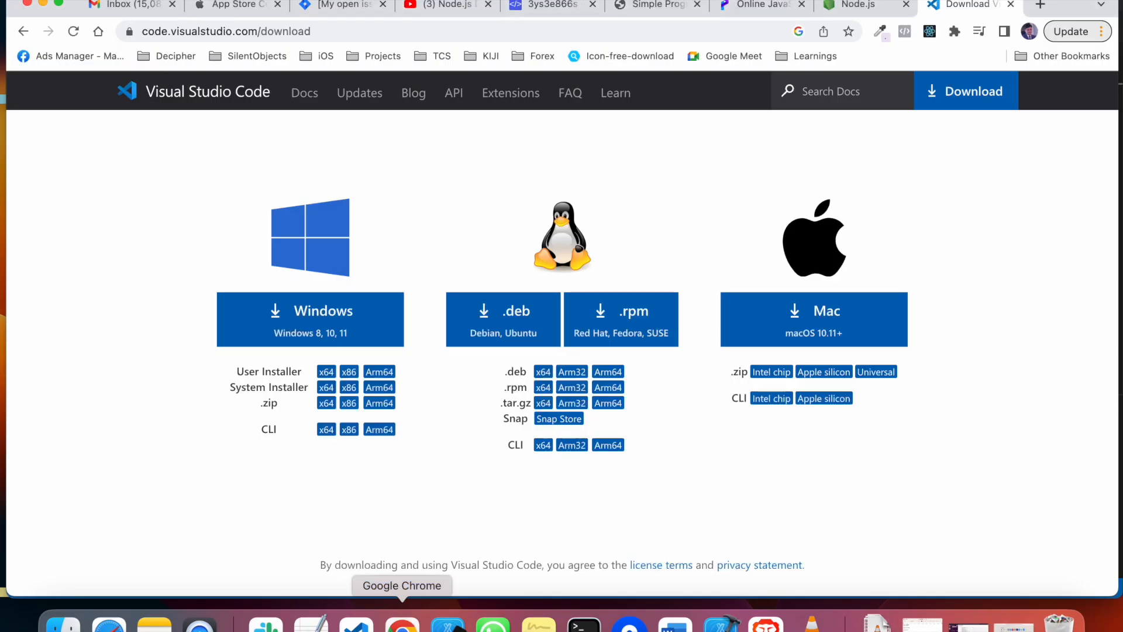
View the Node.js site, then return to the Programiz JavaScript compiler showing Hello world.
left_click(963, 5)
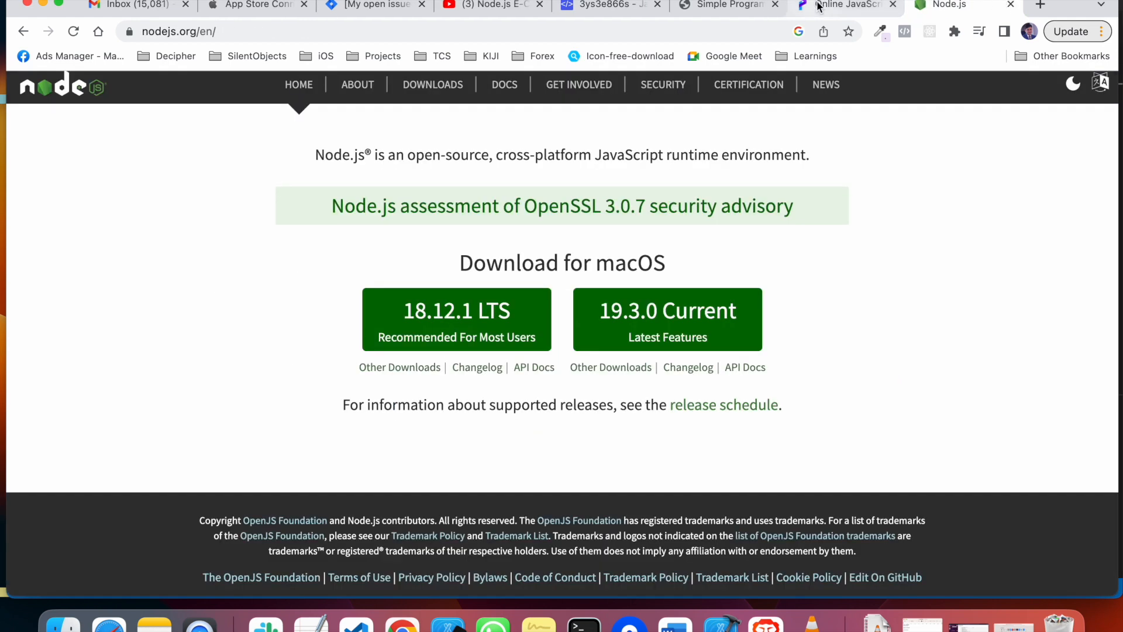
left_click(845, 5)
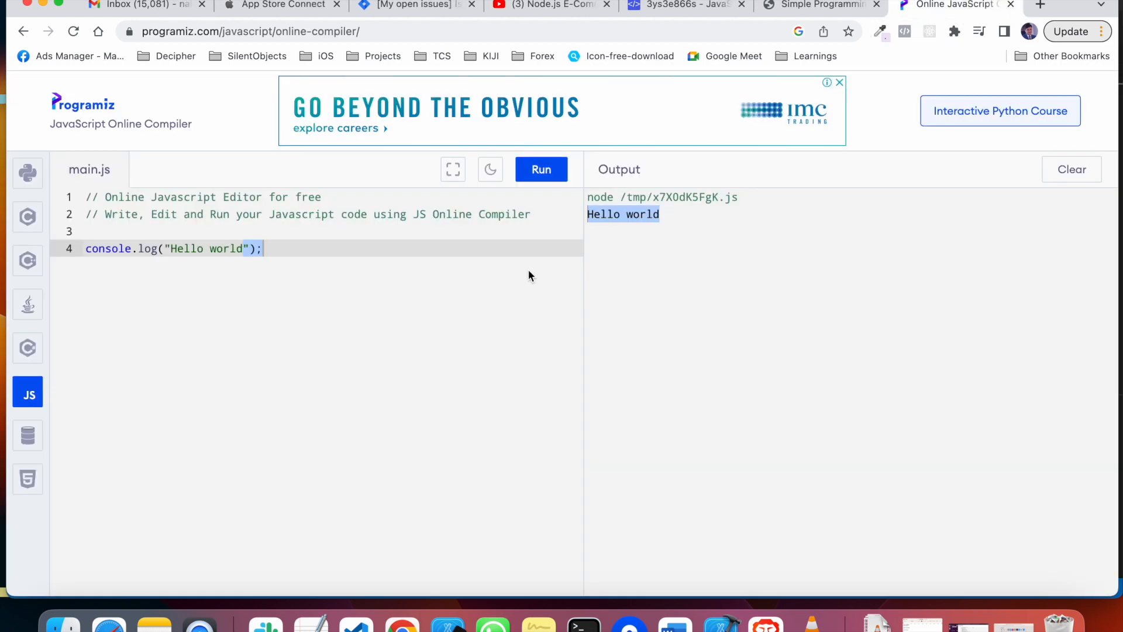
mouse_move(406, 287)
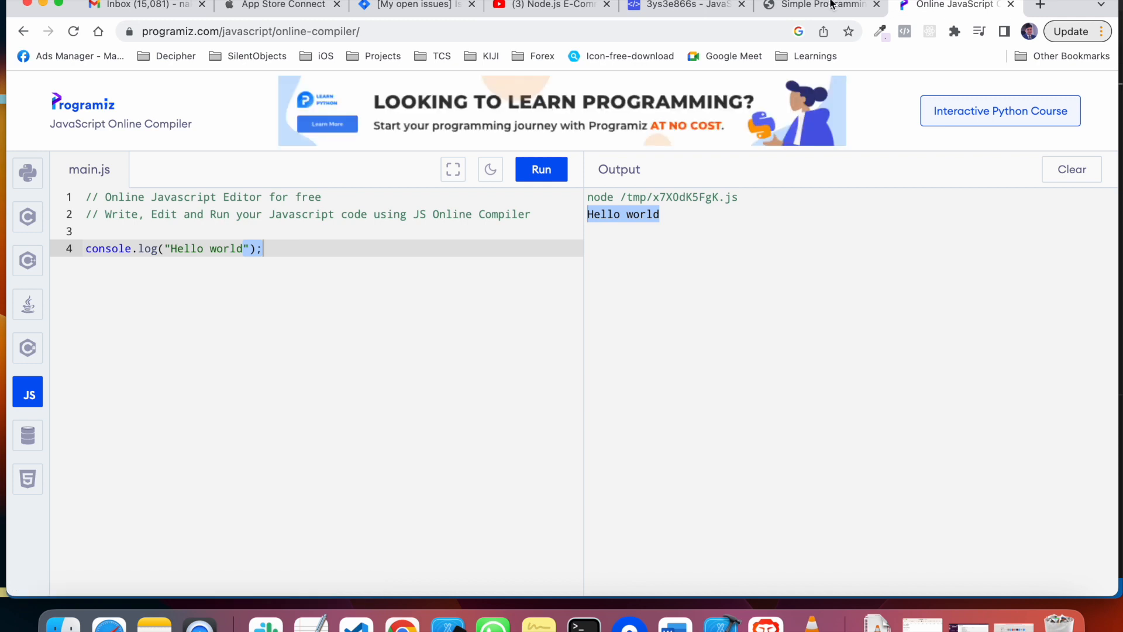
mouse_move(599, 123)
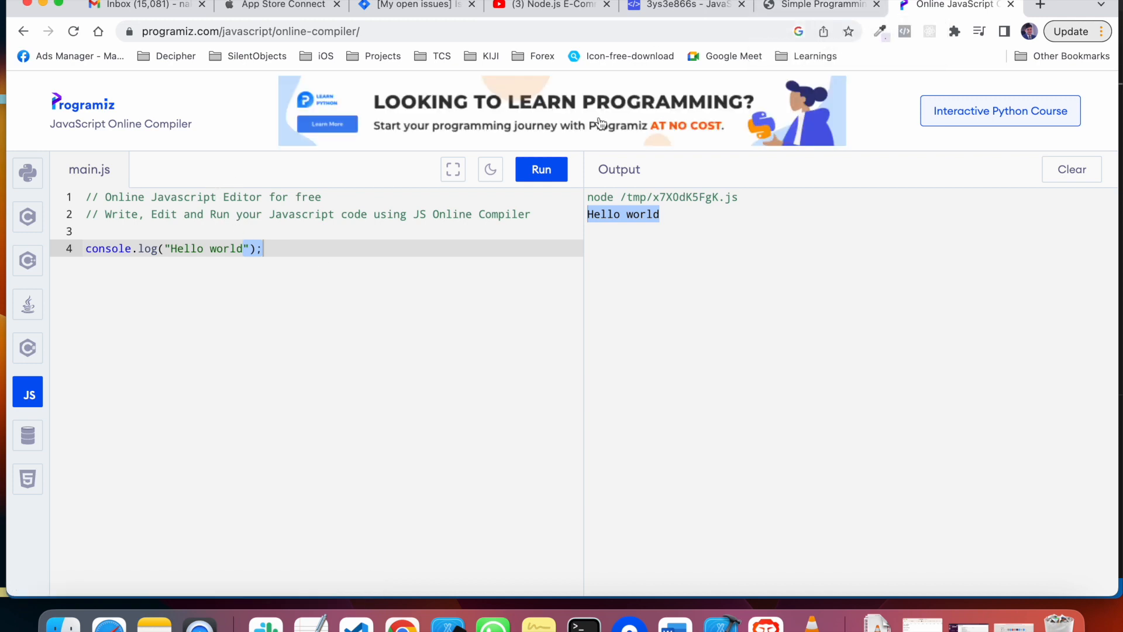
mouse_move(412, 296)
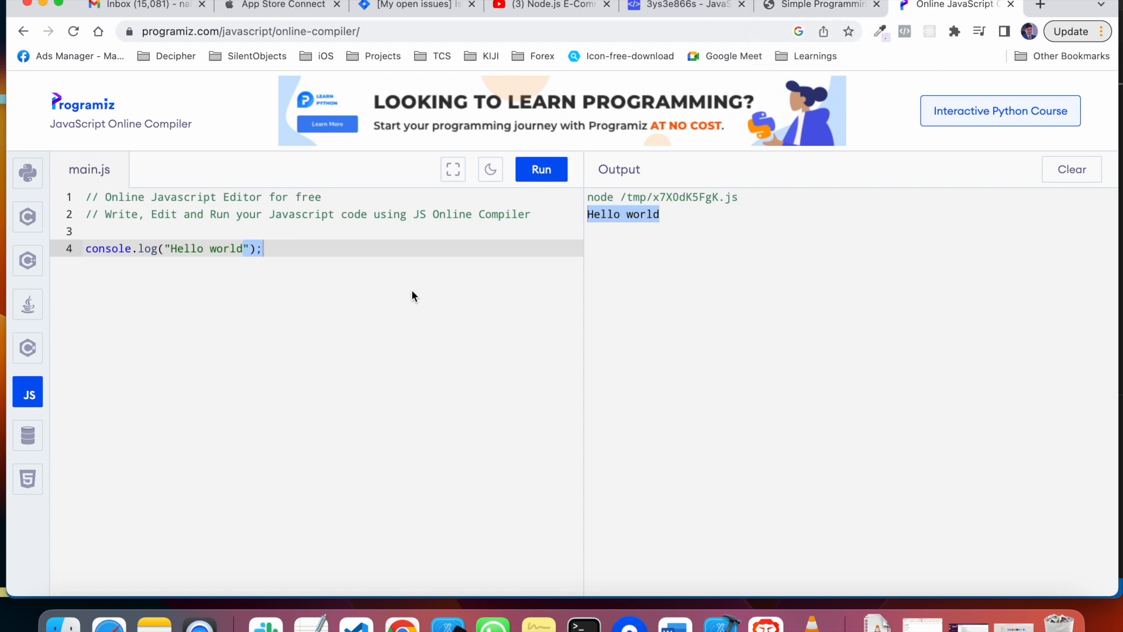
mouse_move(444, 265)
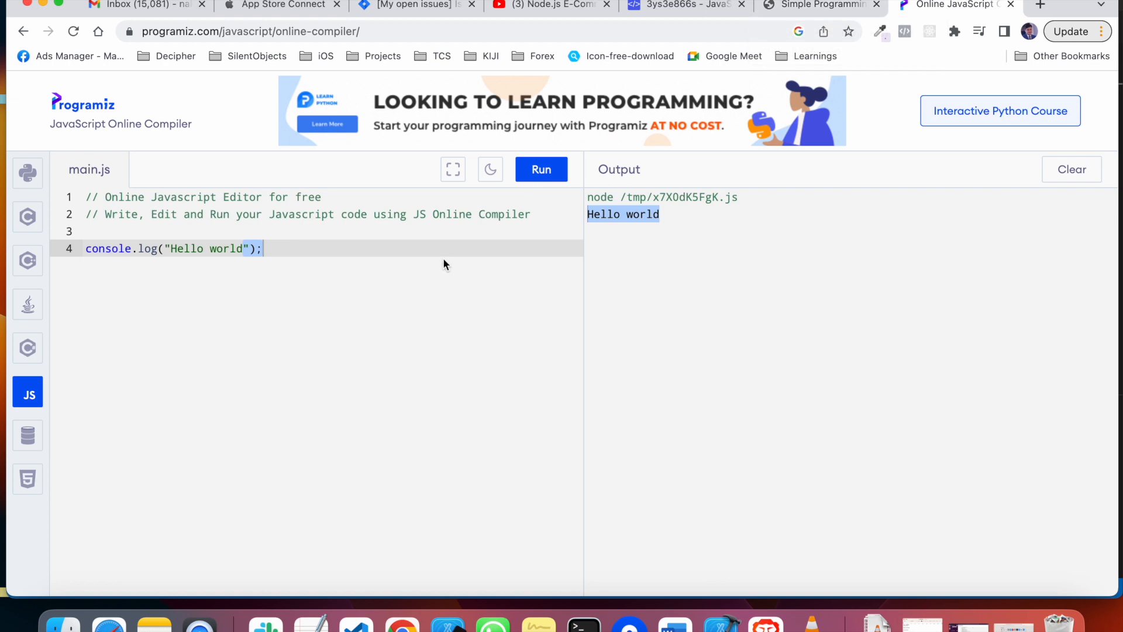
mouse_move(786, 247)
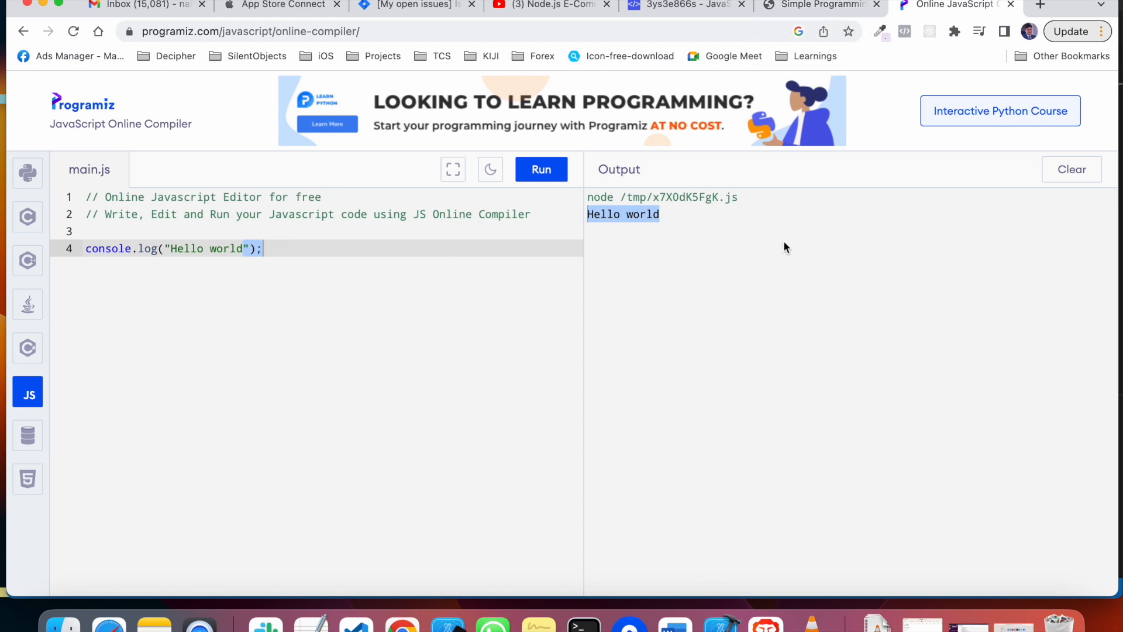
mouse_move(682, 364)
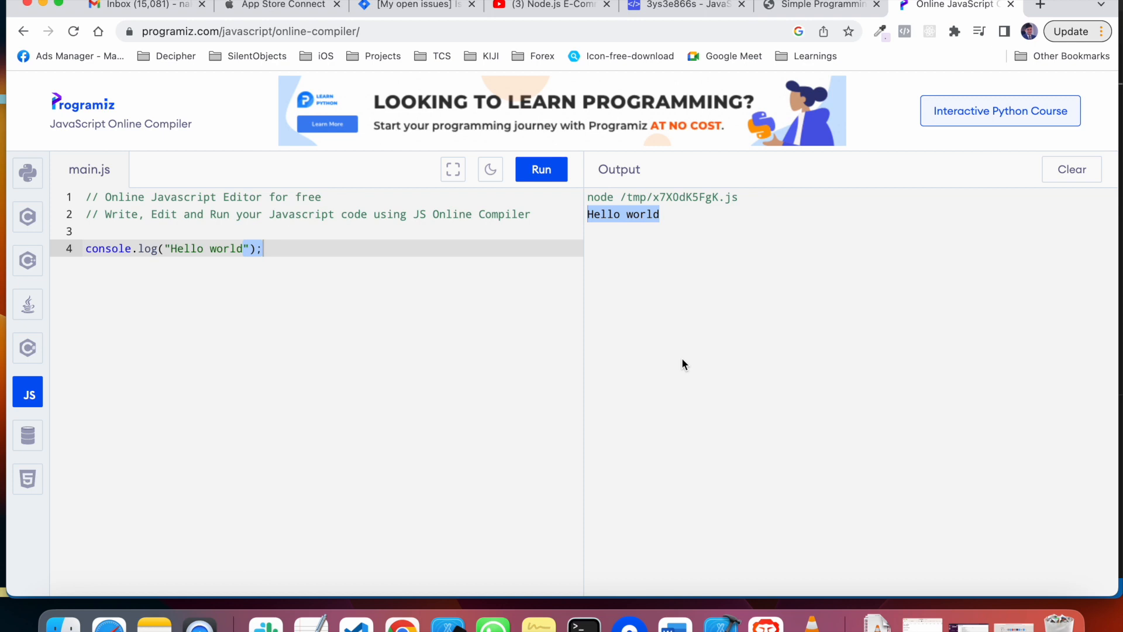
mouse_move(1016, 23)
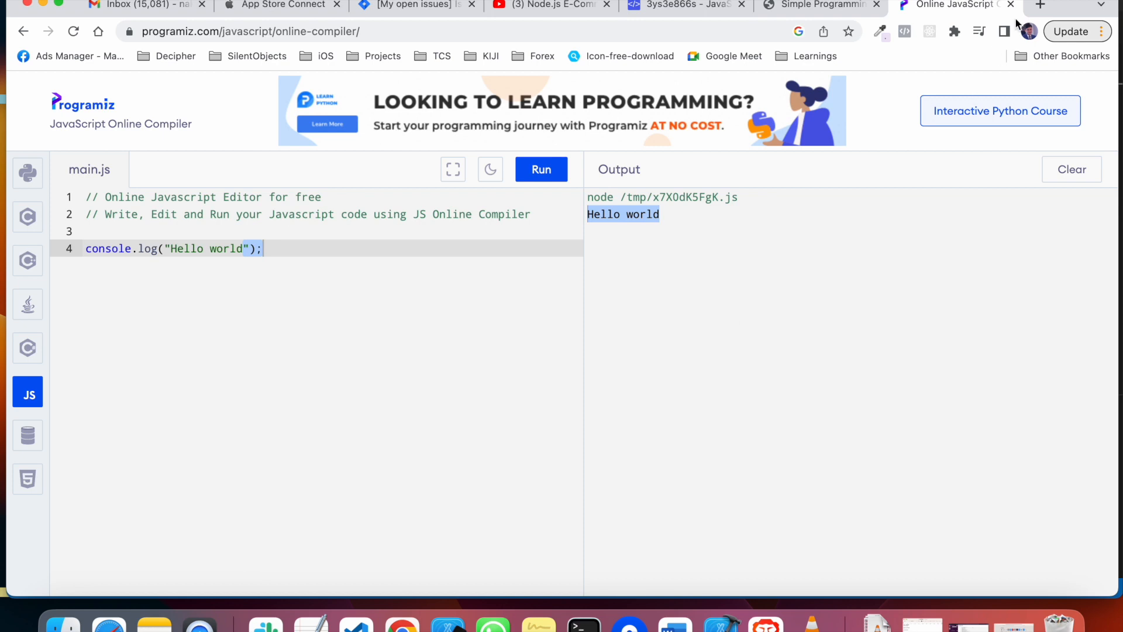
mouse_move(429, 491)
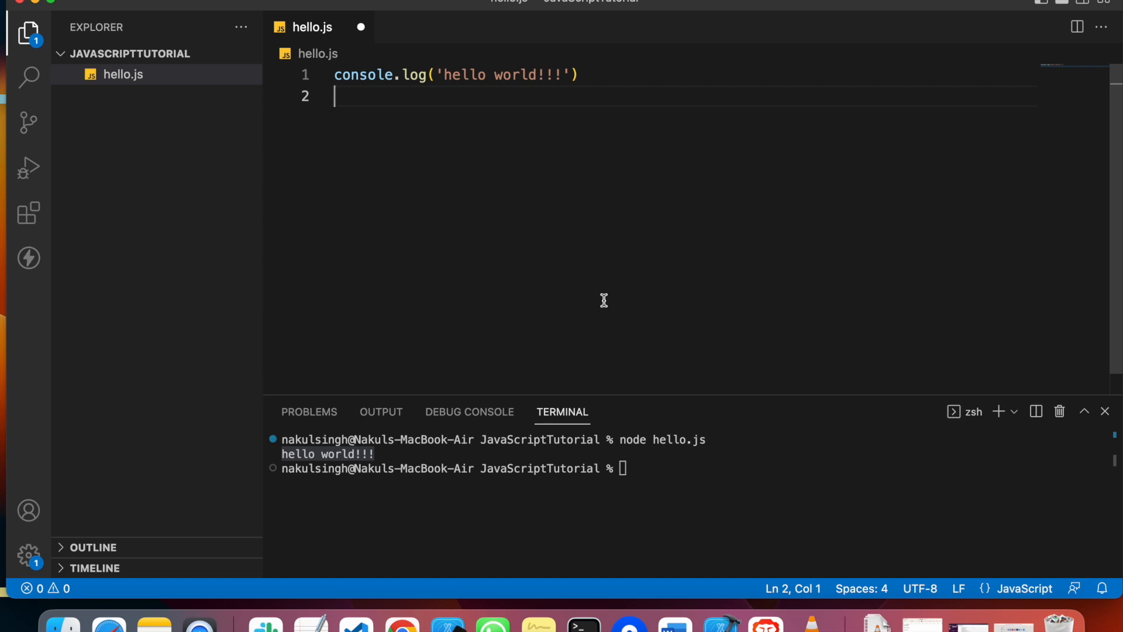
mouse_move(839, 85)
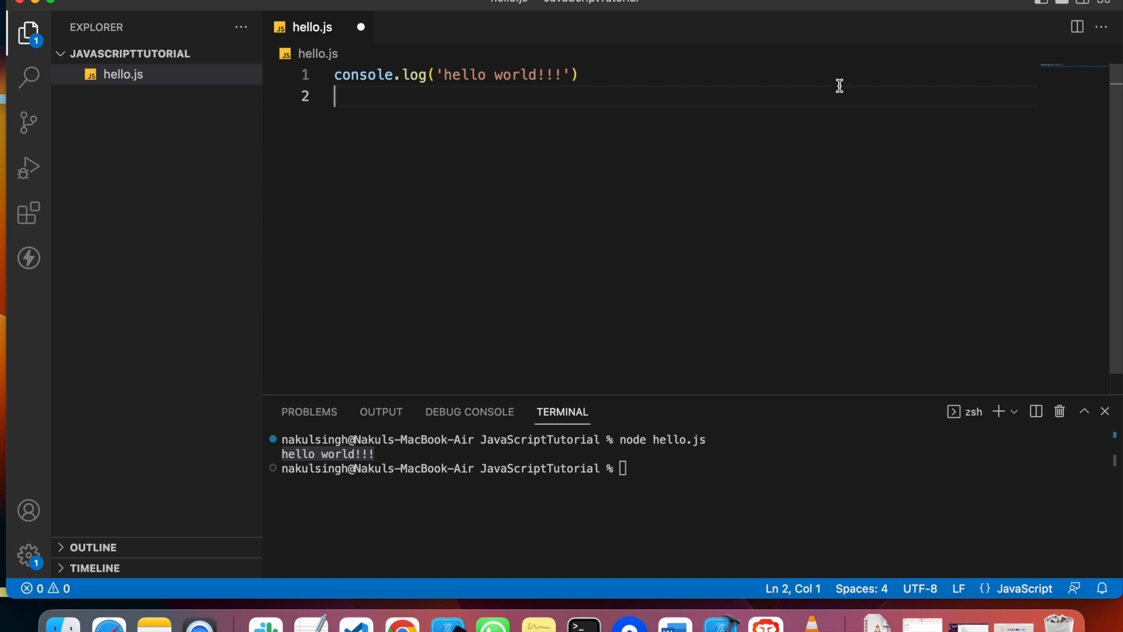